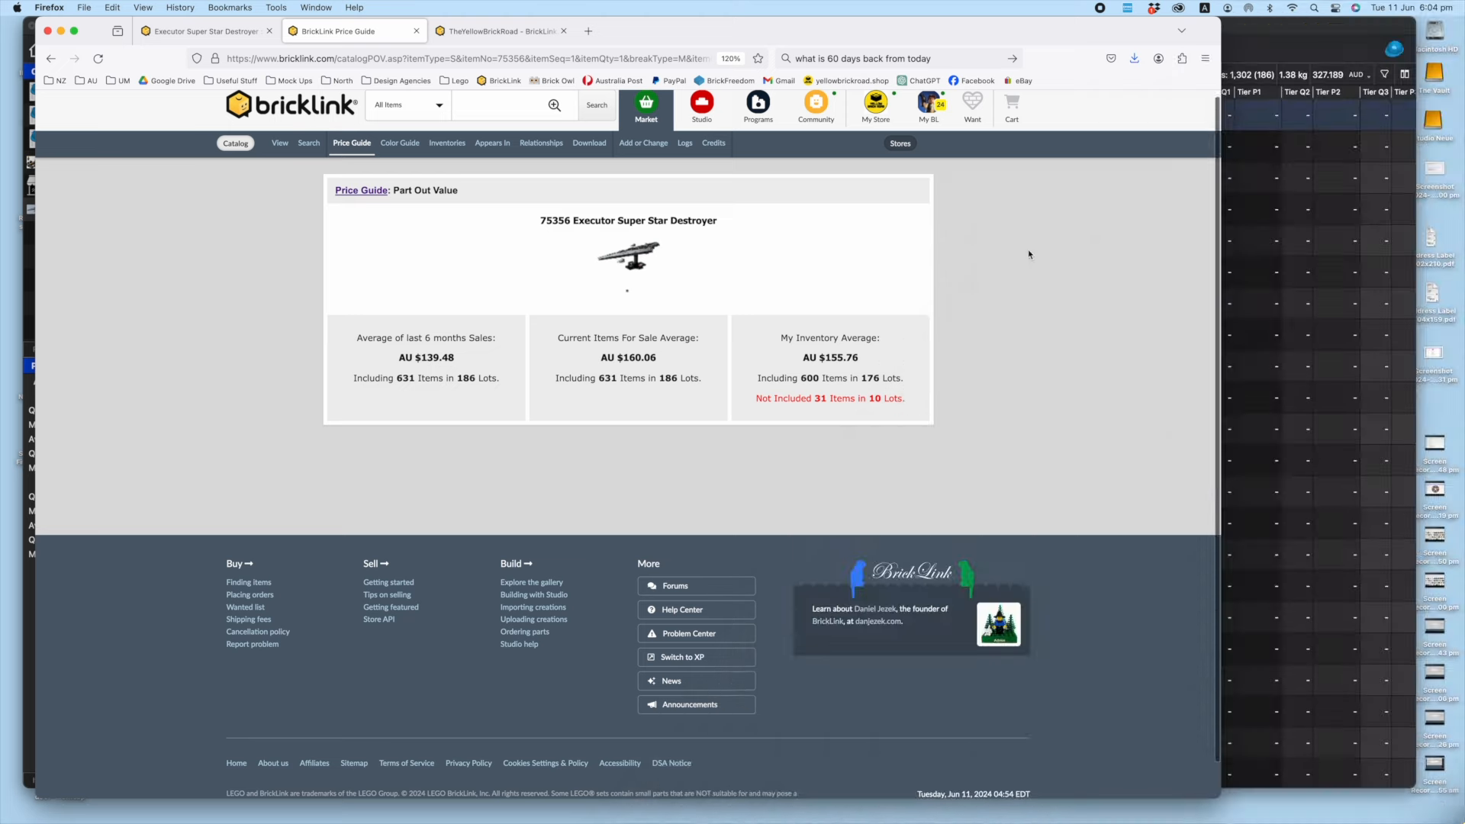
{"action": "mouse_move", "coordinate": [573, 309]}
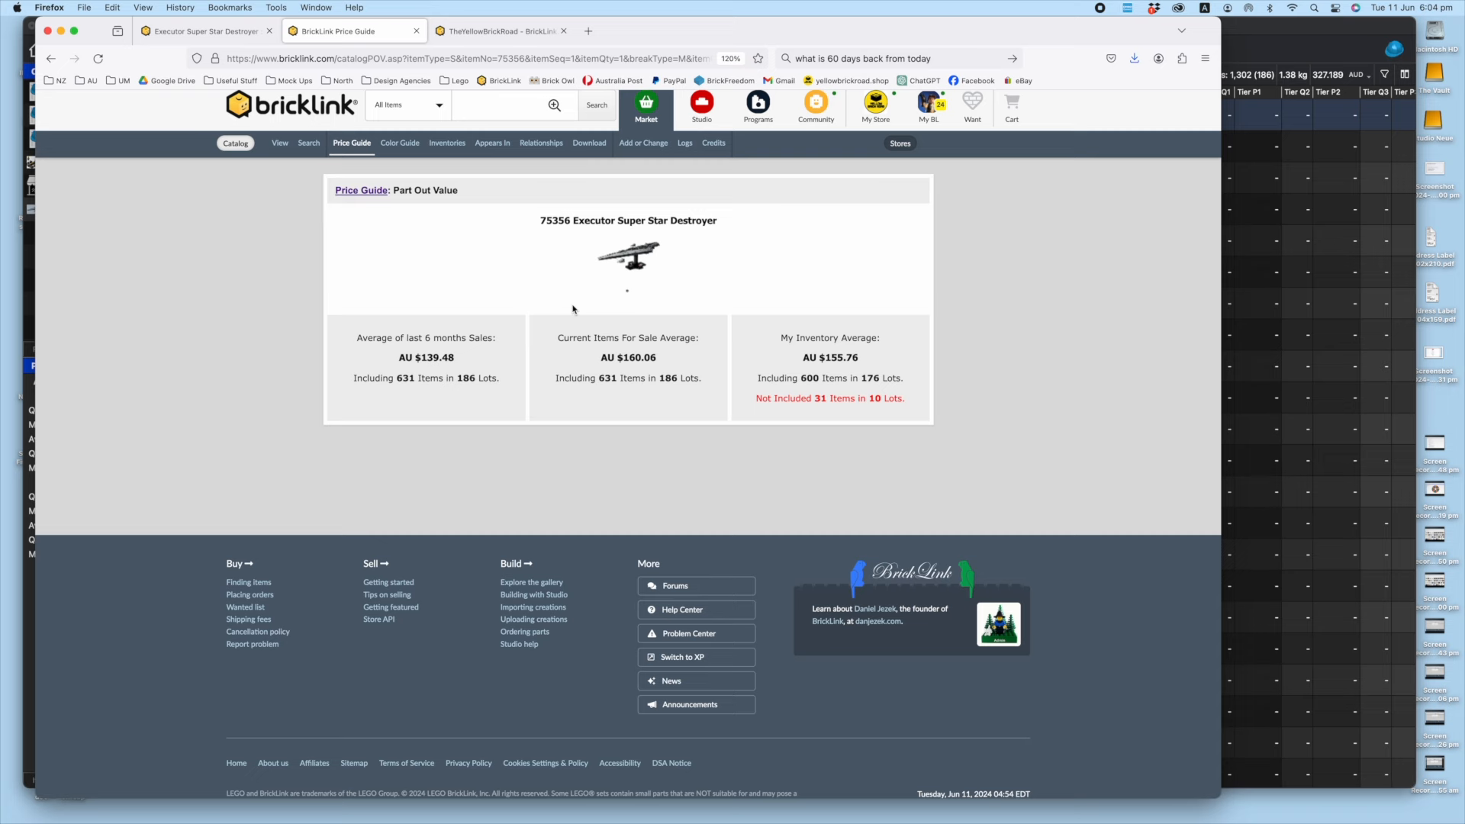
{"action": "mouse_move", "coordinate": [883, 412]}
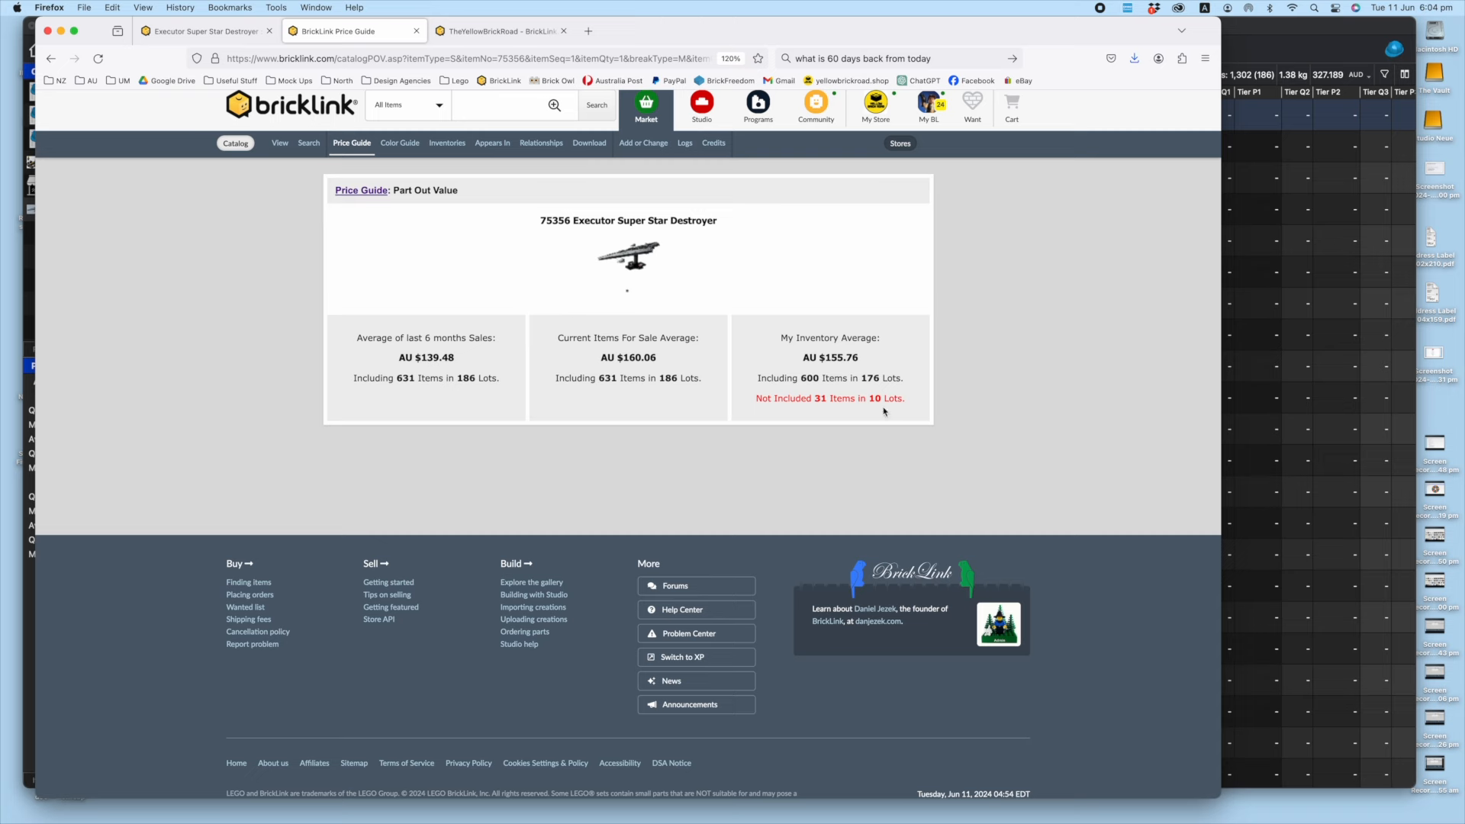
{"action": "mouse_move", "coordinate": [866, 411]}
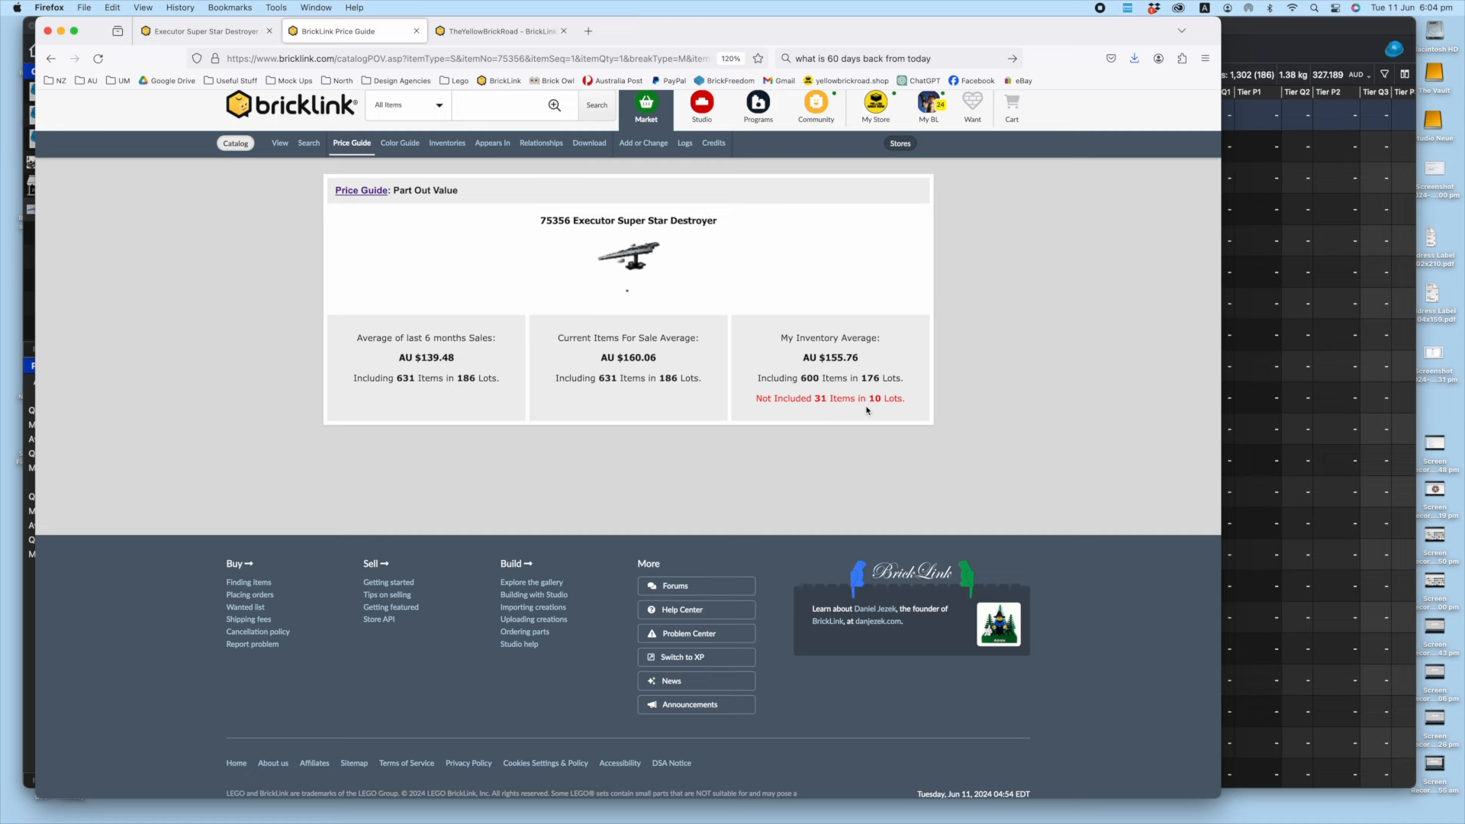
{"action": "mouse_move", "coordinate": [729, 376]}
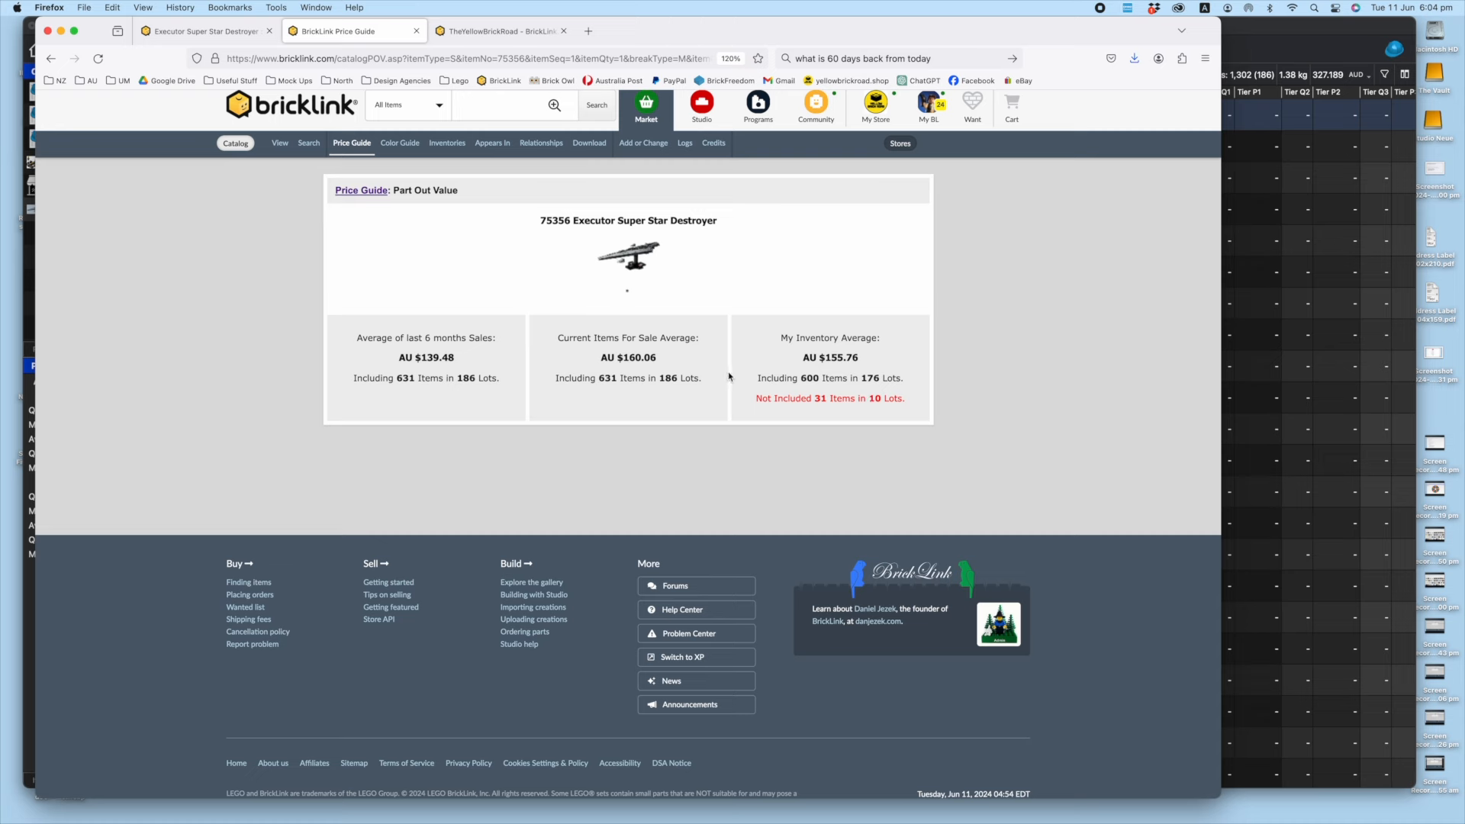
{"action": "mouse_move", "coordinate": [714, 374]}
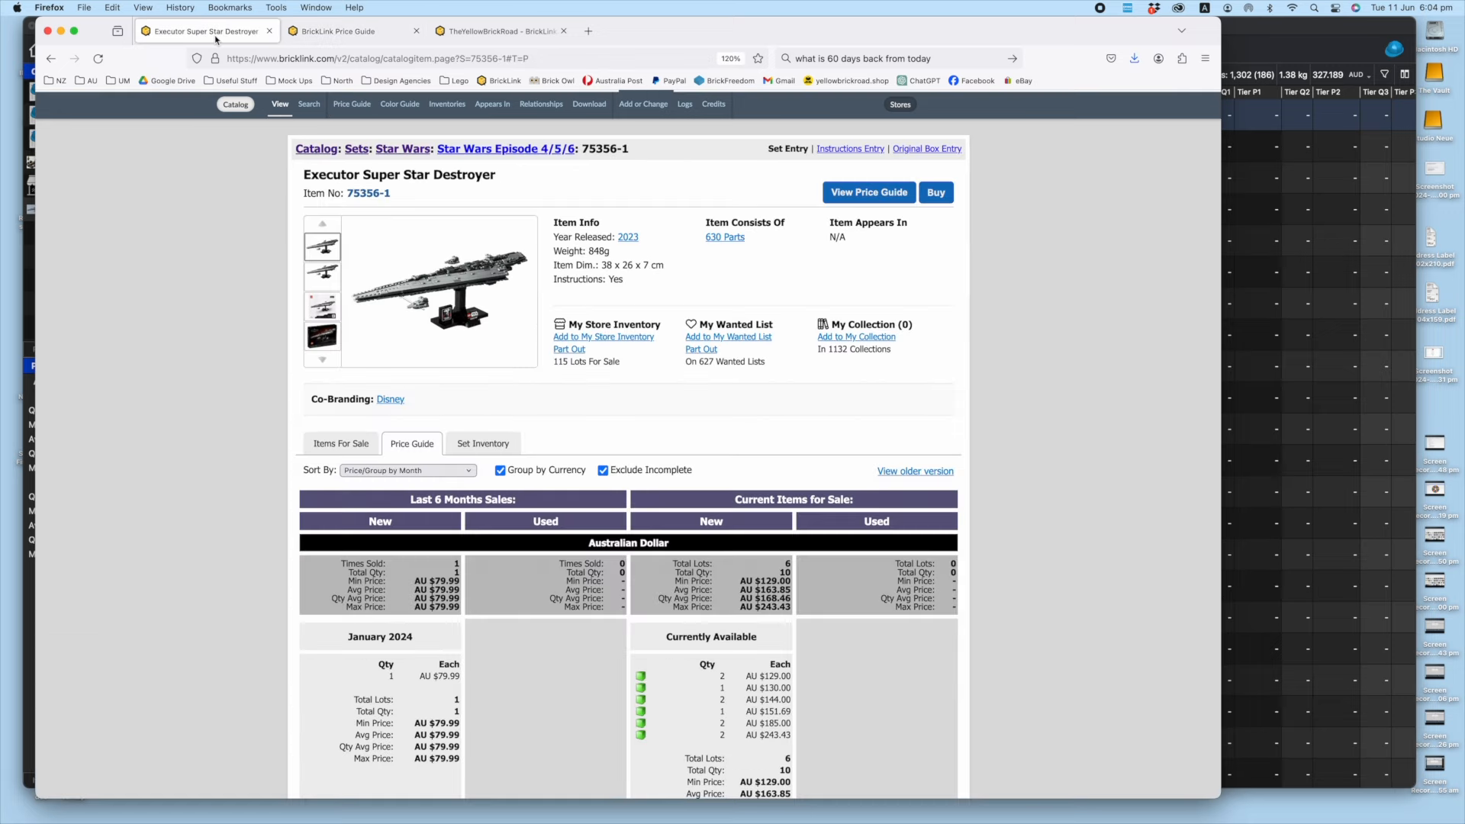
{"action": "mouse_move", "coordinate": [820, 724]}
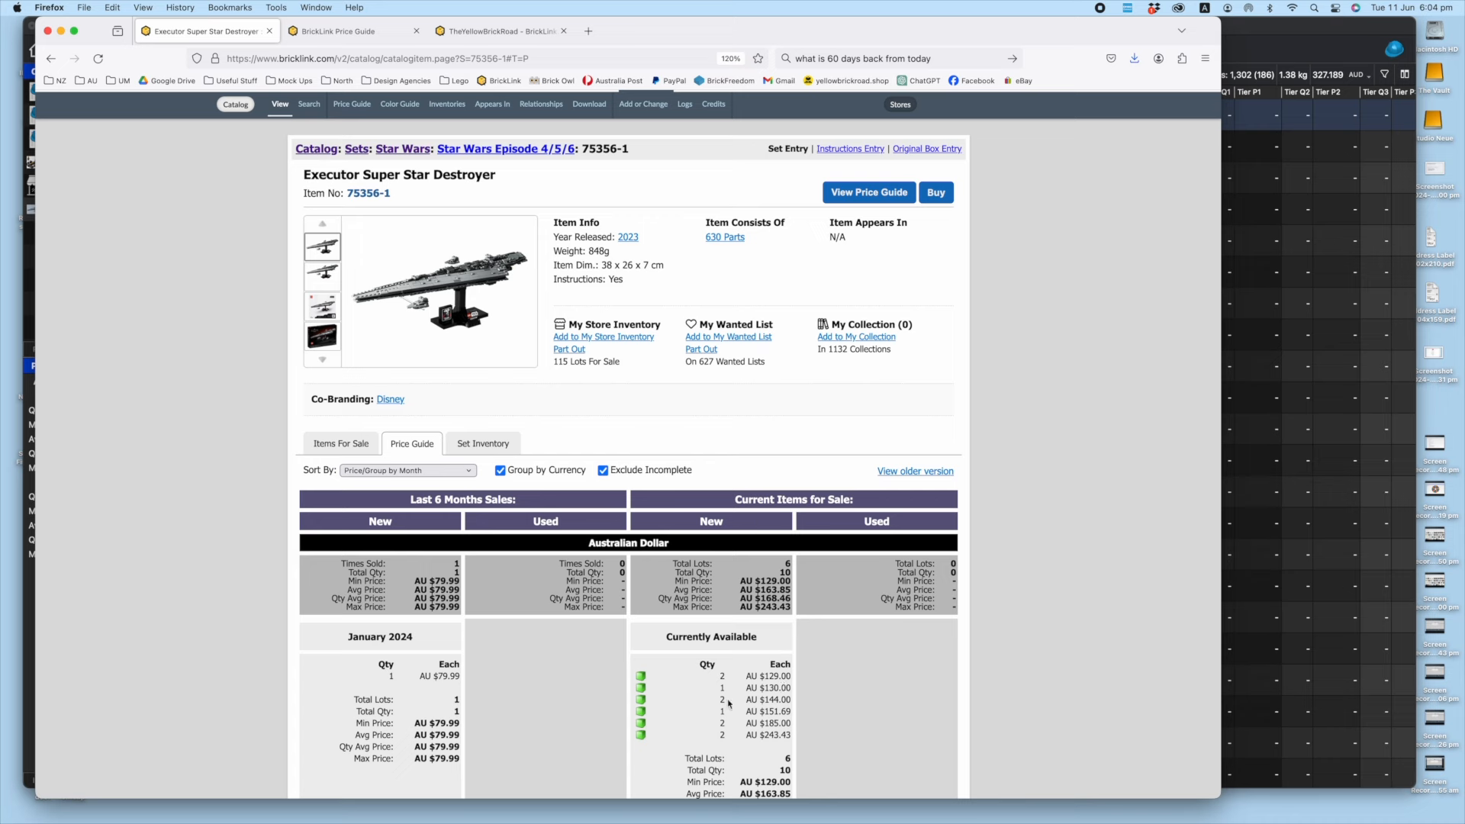
{"action": "mouse_move", "coordinate": [811, 723]}
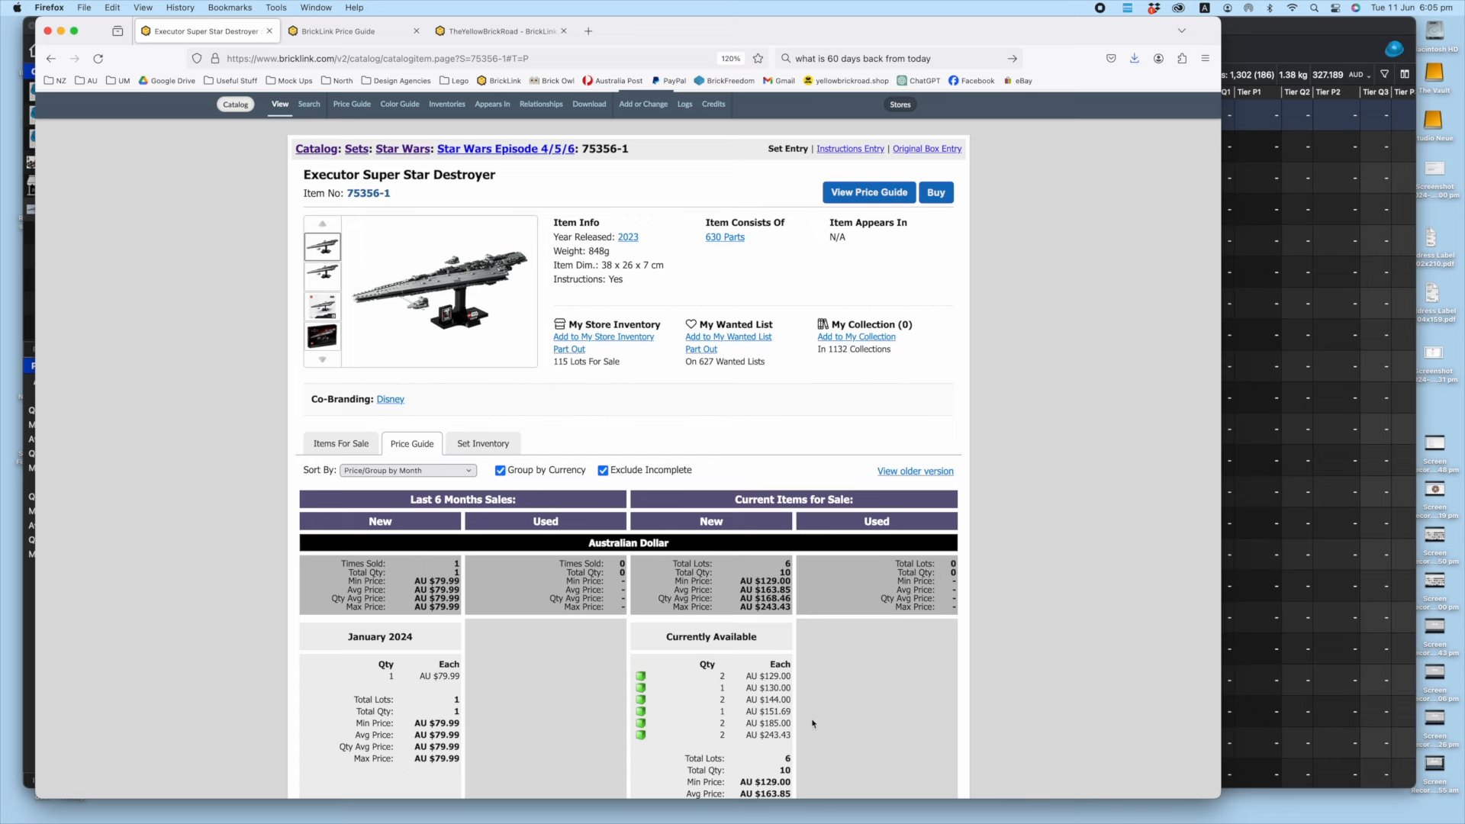
Bring up the price guide on the Executor Super Star Destroyer 75356-1 catalog page
{"action": "double_click", "coordinate": [764, 734]}
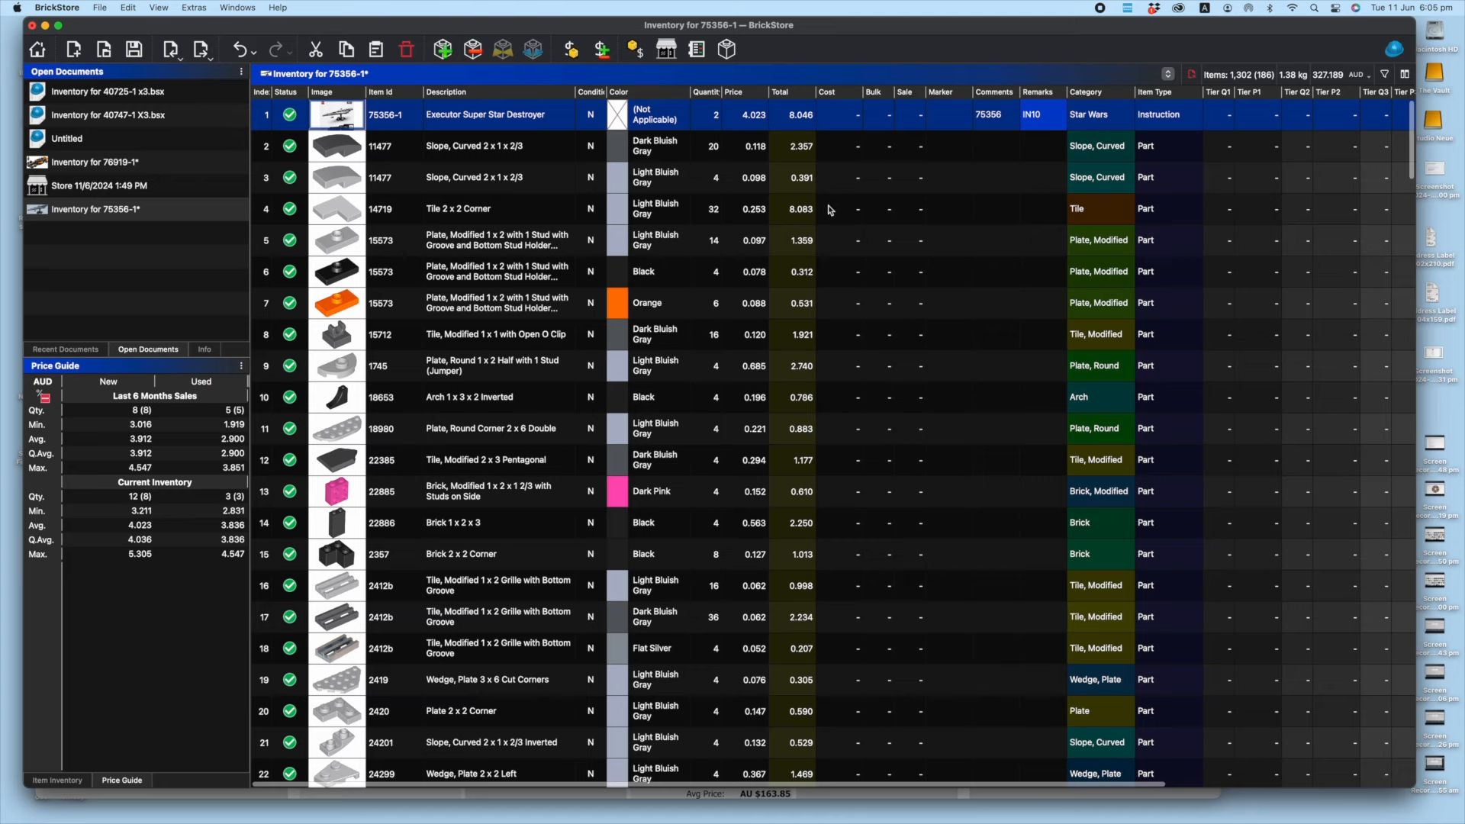
Reprice all 75356-1 lots to current inventory averages, totalling 282.009 AUD, then return to BrickLink's part-out page
{"action": "left_click", "coordinate": [495, 176]}
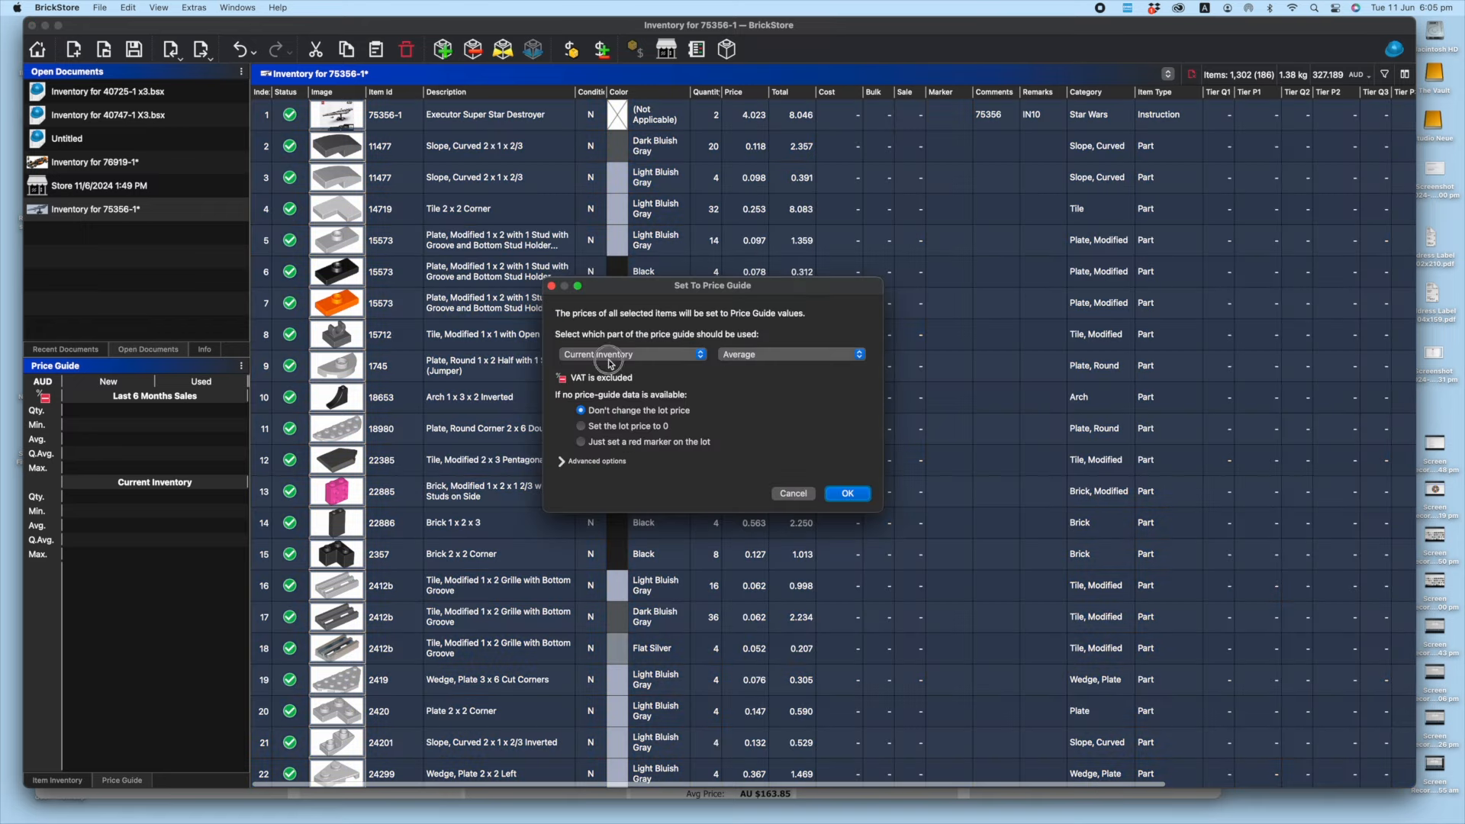
{"action": "left_click", "coordinate": [845, 493]}
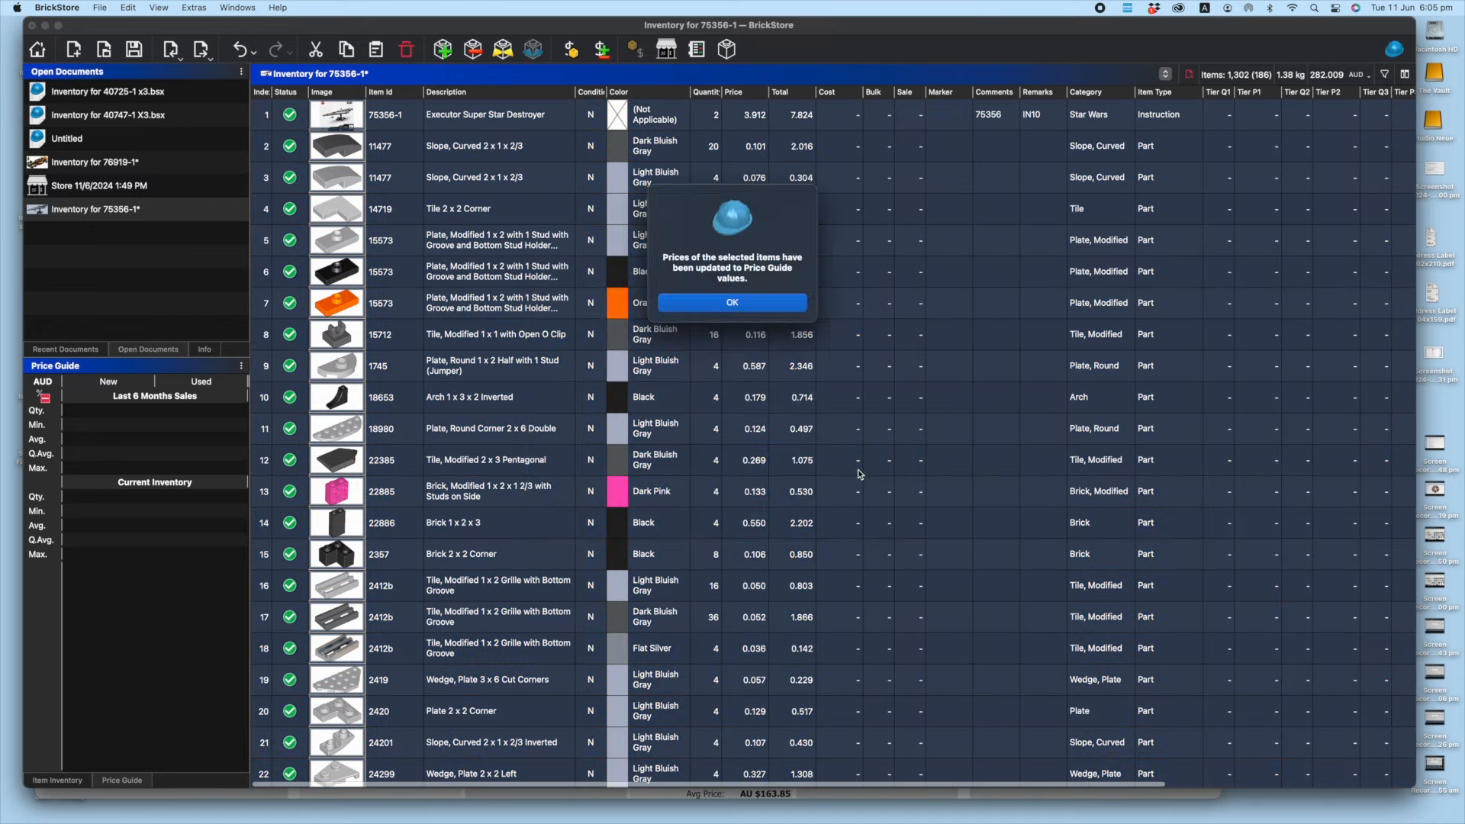
{"action": "left_click", "coordinate": [731, 302]}
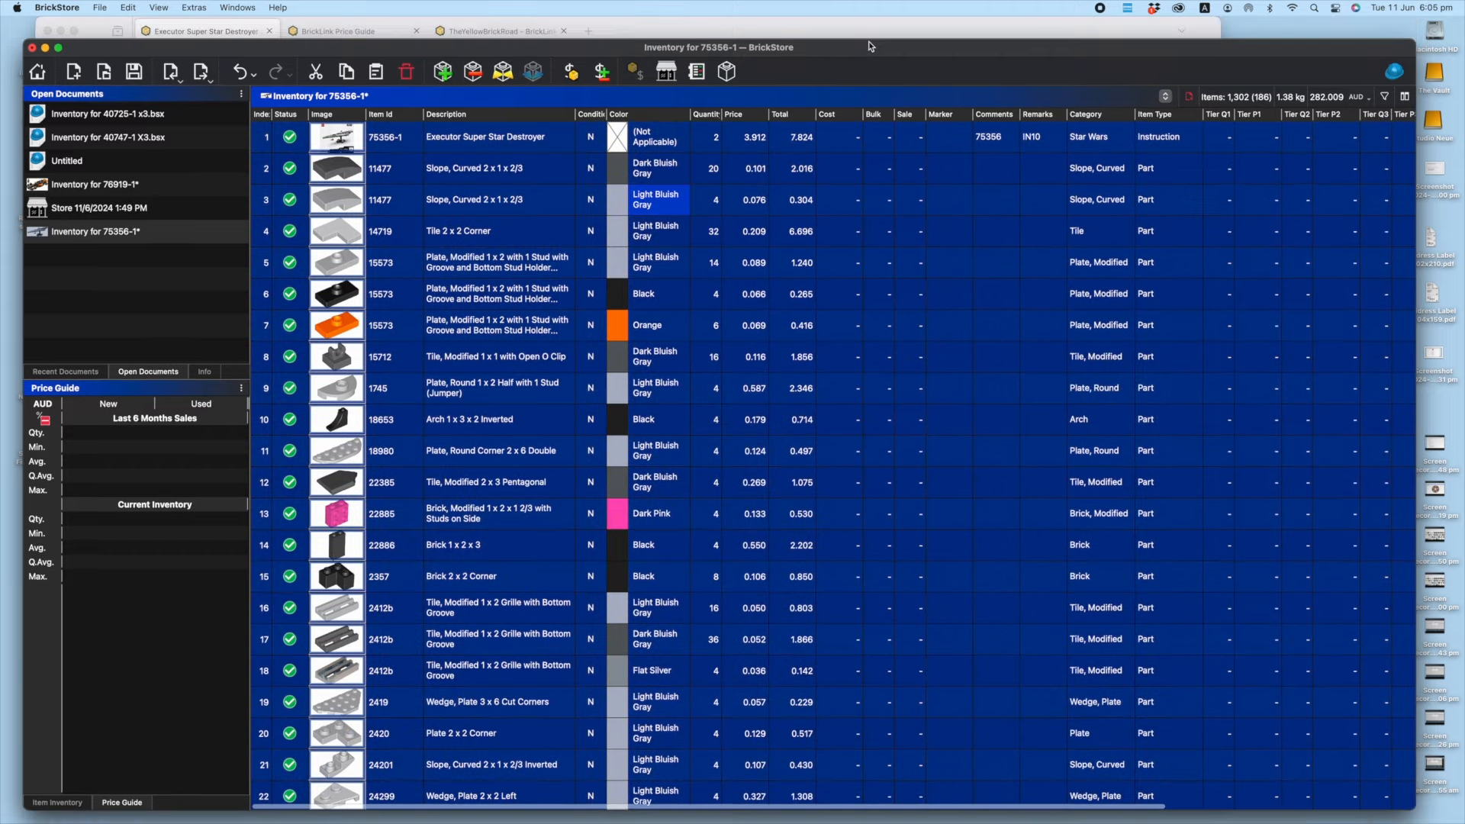
{"action": "left_click", "coordinate": [353, 31]}
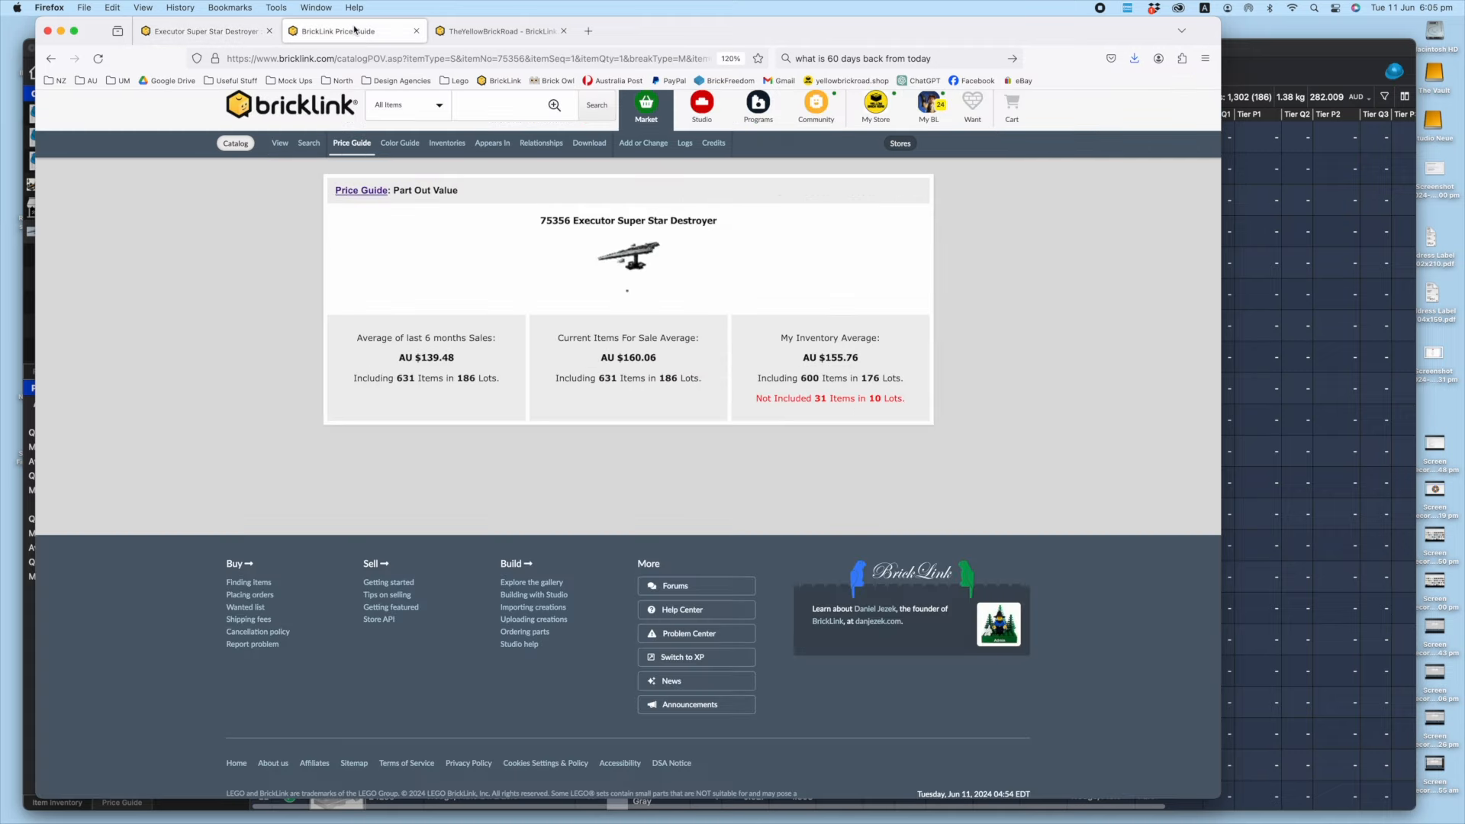
{"action": "mouse_move", "coordinate": [614, 292]}
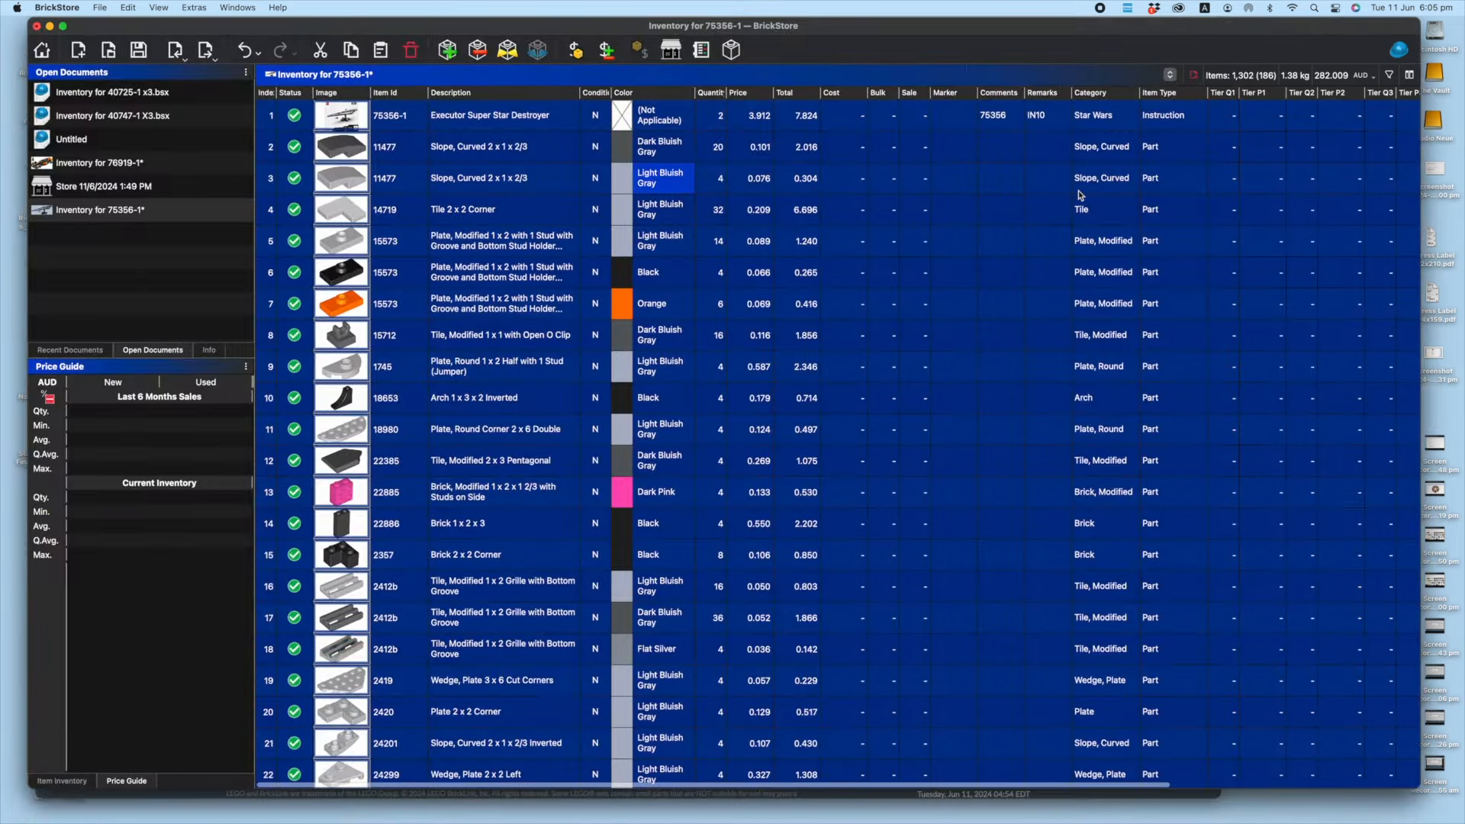
{"action": "mouse_move", "coordinate": [827, 275]}
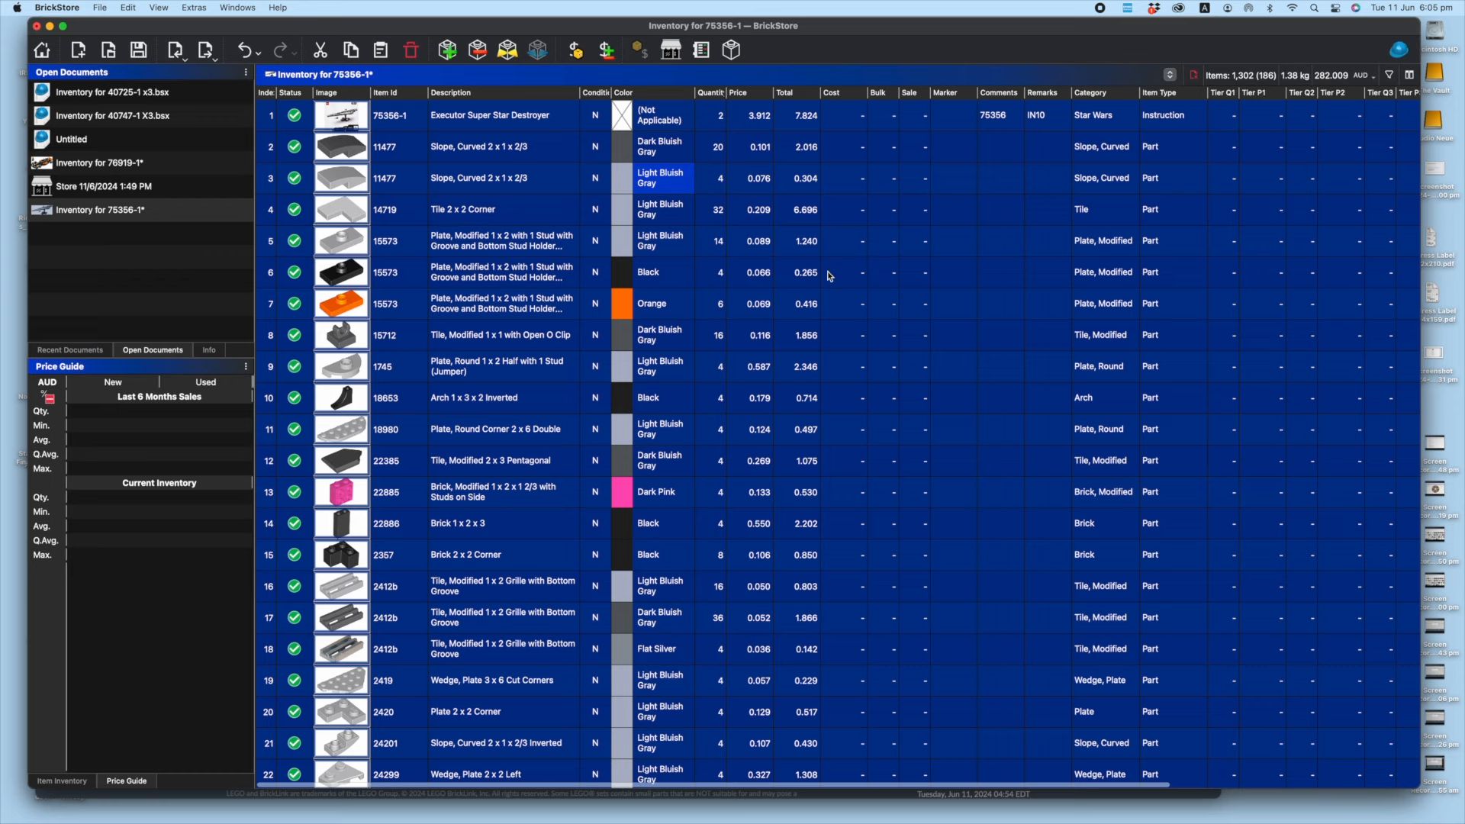
{"action": "mouse_move", "coordinate": [804, 436]}
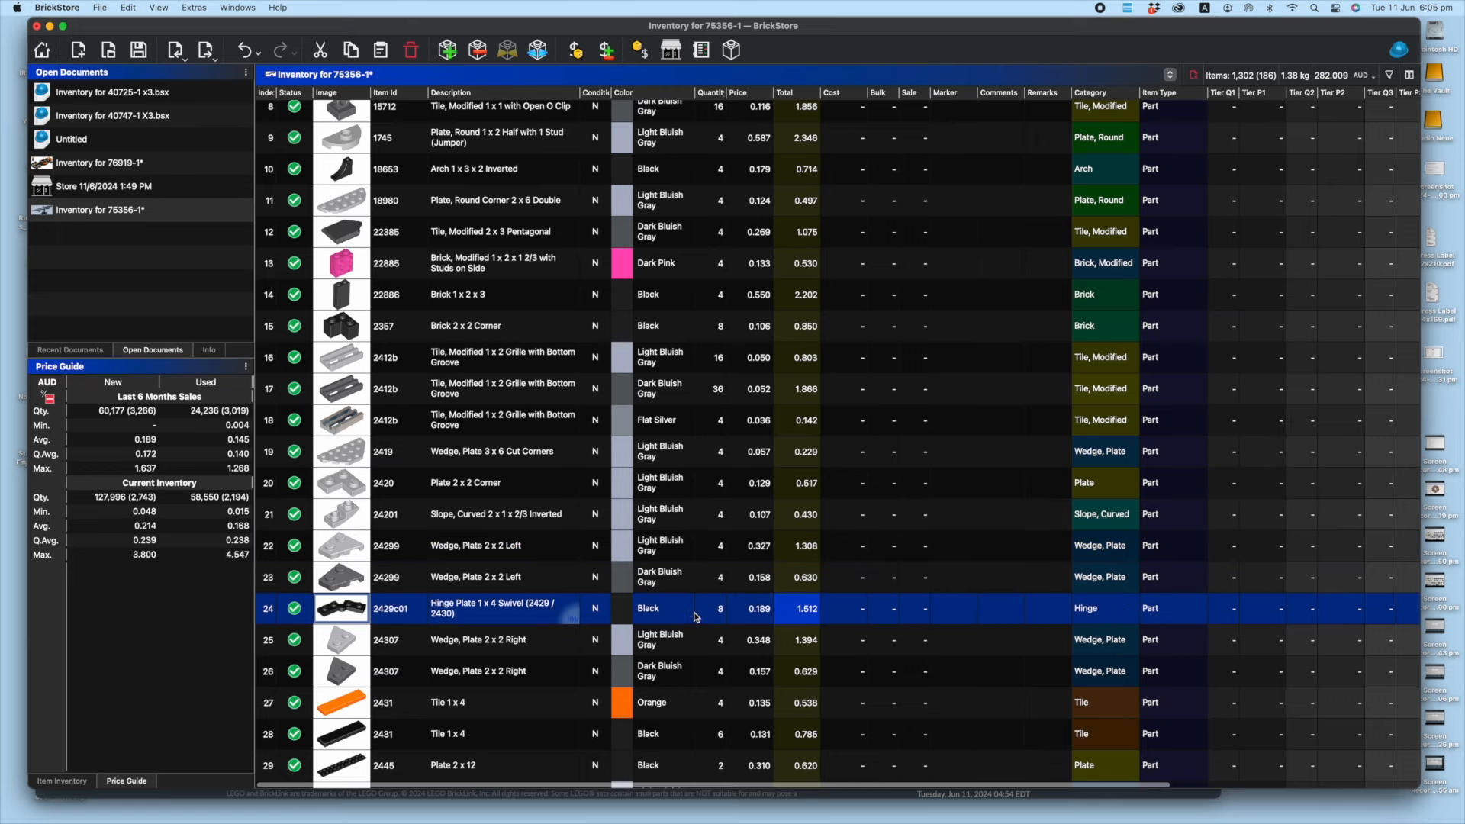
{"action": "left_click", "coordinate": [758, 640]}
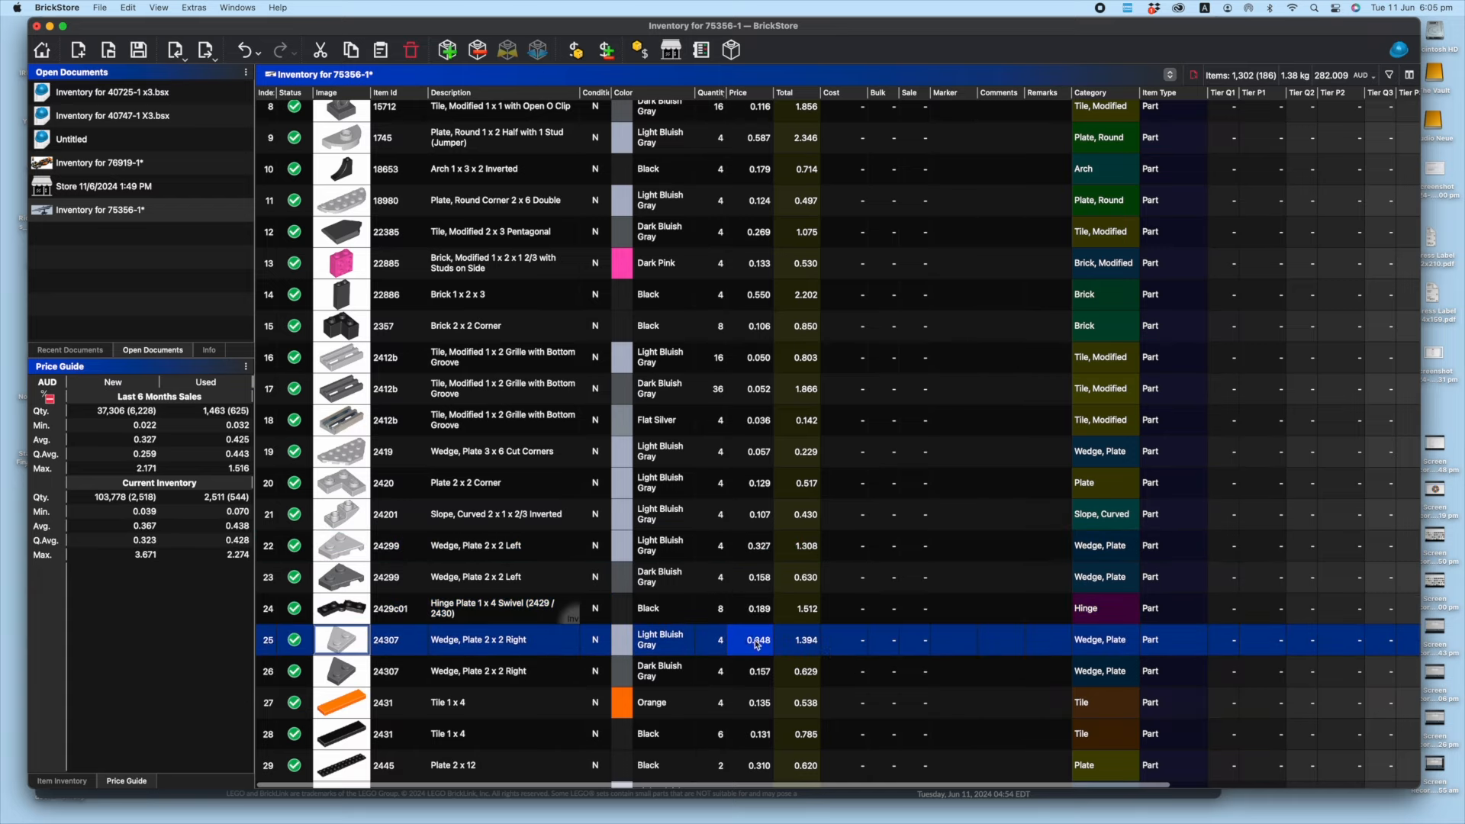
{"action": "scroll", "scroll_direction": "down", "scroll_amount": 3}
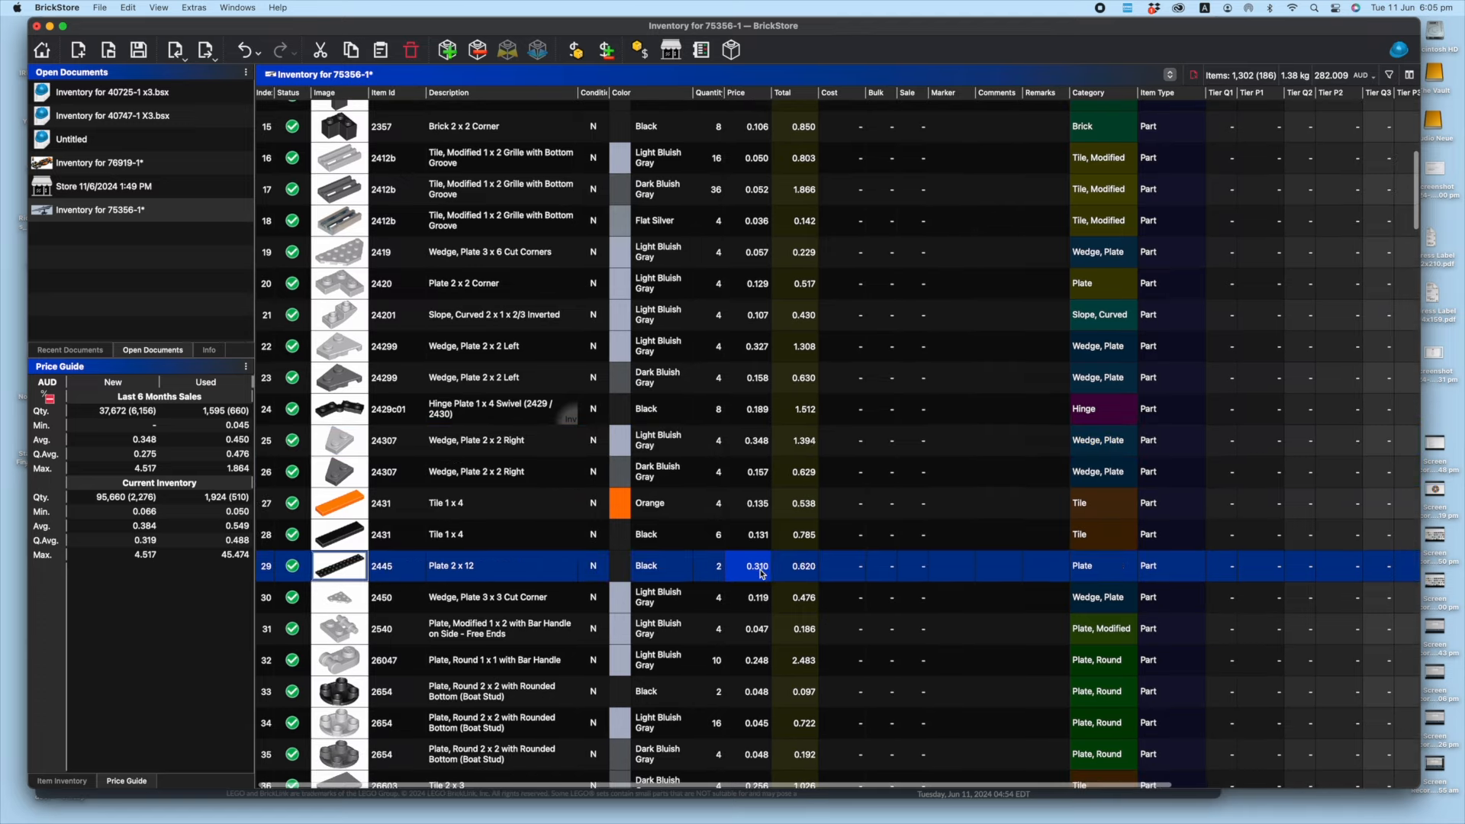
{"action": "scroll", "scroll_direction": "down", "scroll_amount": 3}
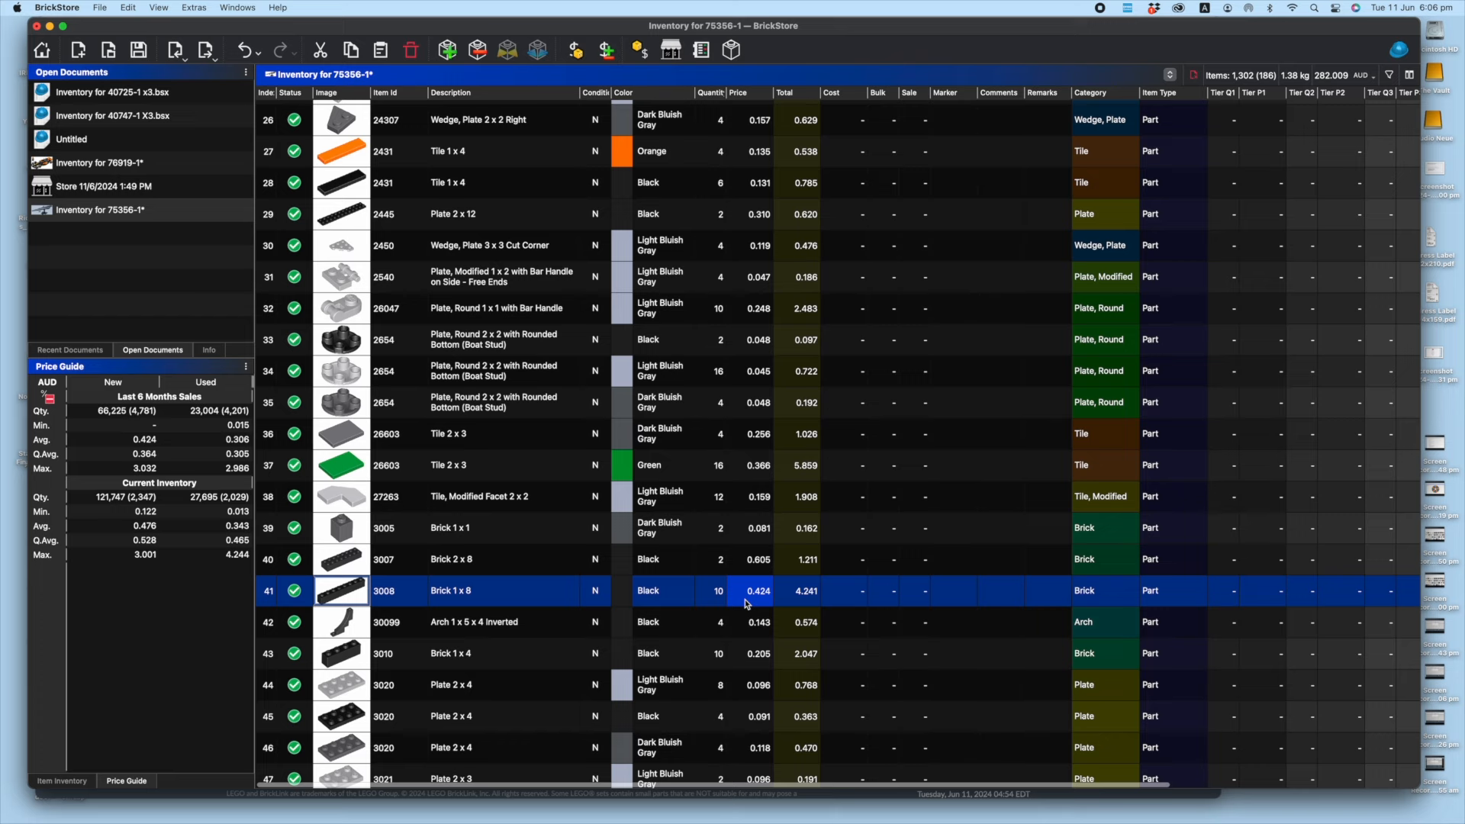
{"action": "scroll", "scroll_direction": "down", "scroll_amount": 3}
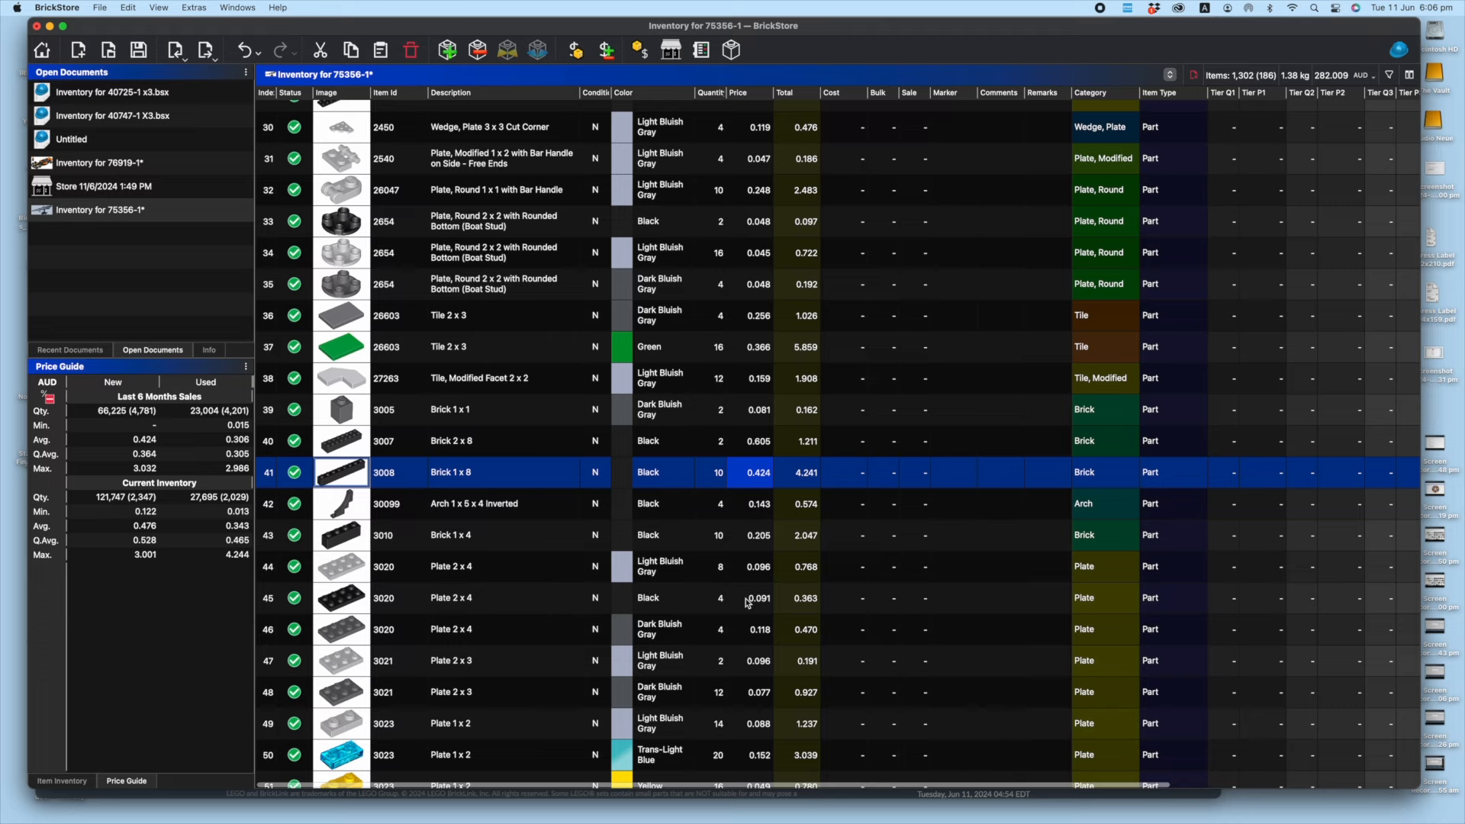
{"action": "scroll", "scroll_direction": "down", "scroll_amount": 3}
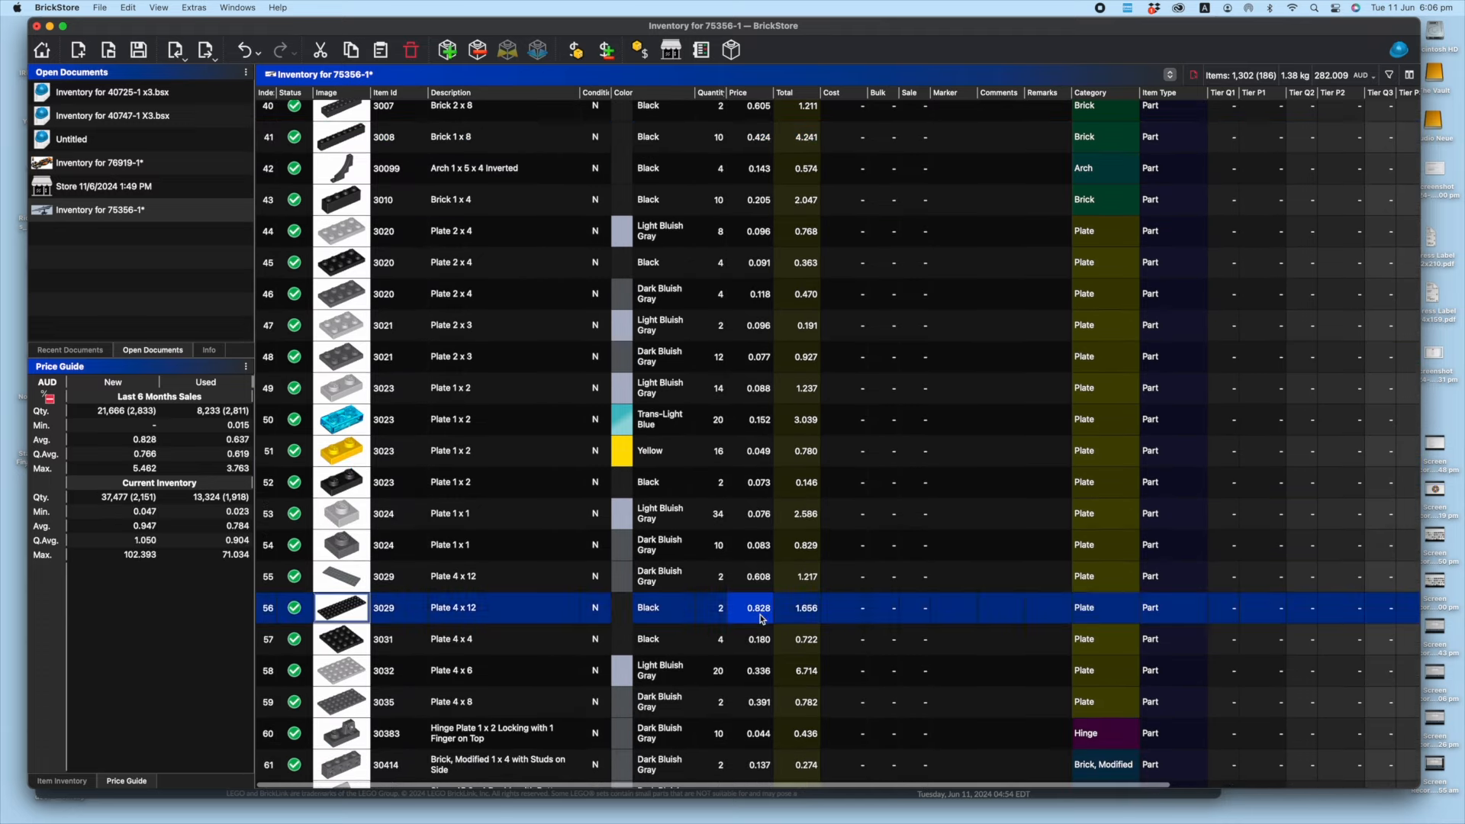
{"action": "mouse_move", "coordinate": [723, 624]}
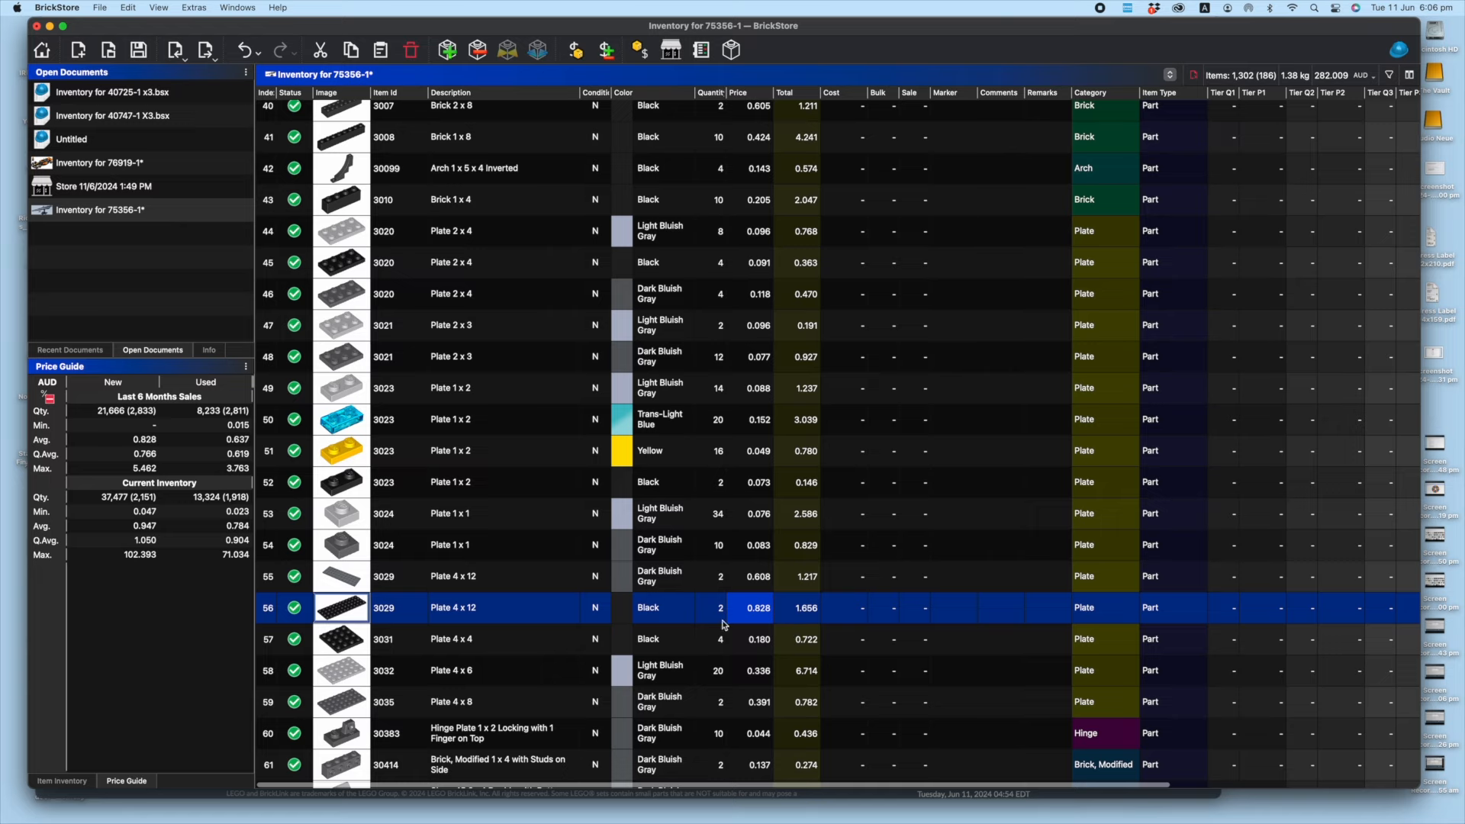
{"action": "scroll", "scroll_direction": "down", "scroll_amount": 3}
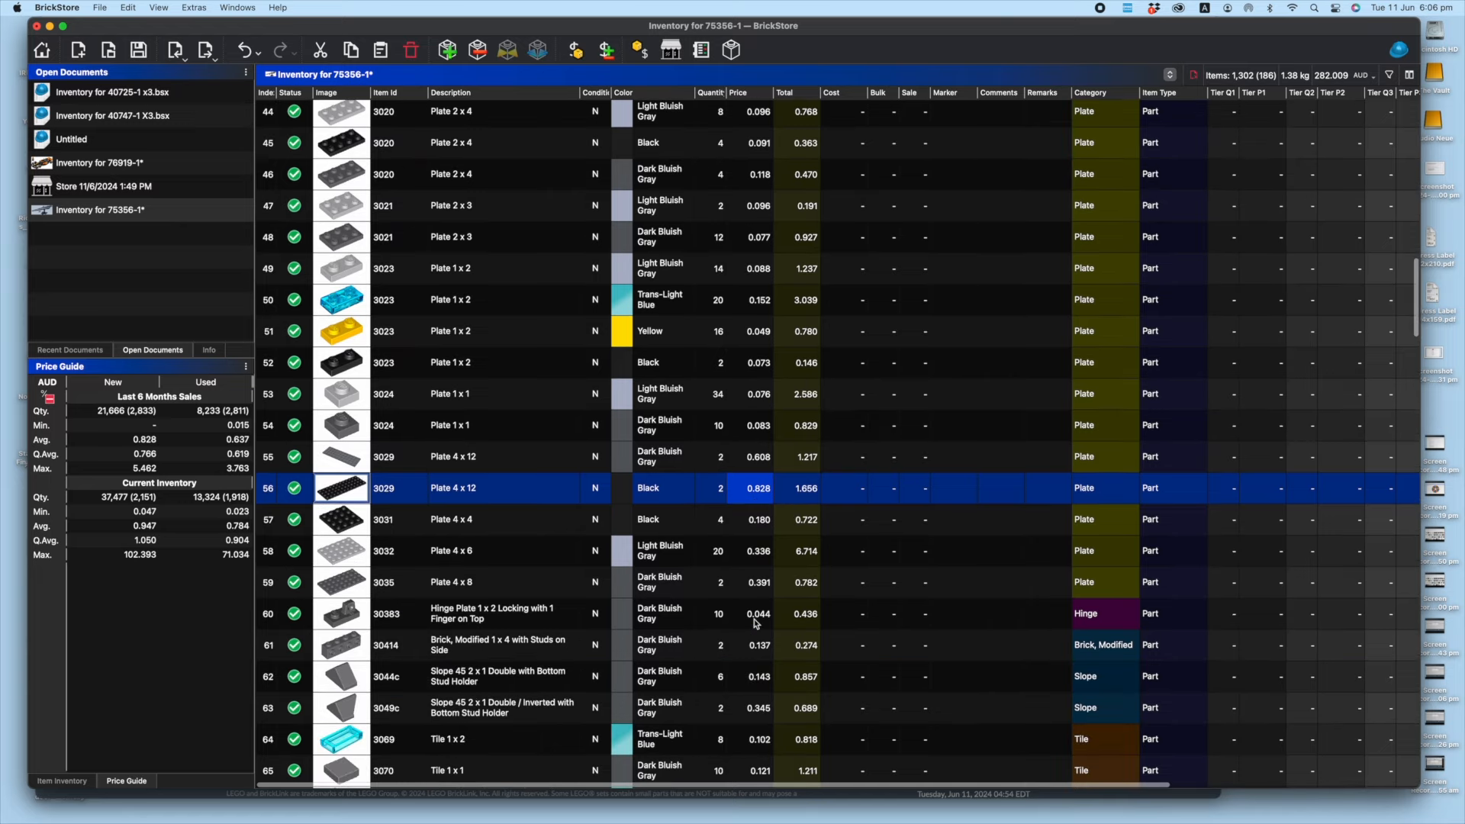
{"action": "scroll", "scroll_direction": "down", "scroll_amount": 3}
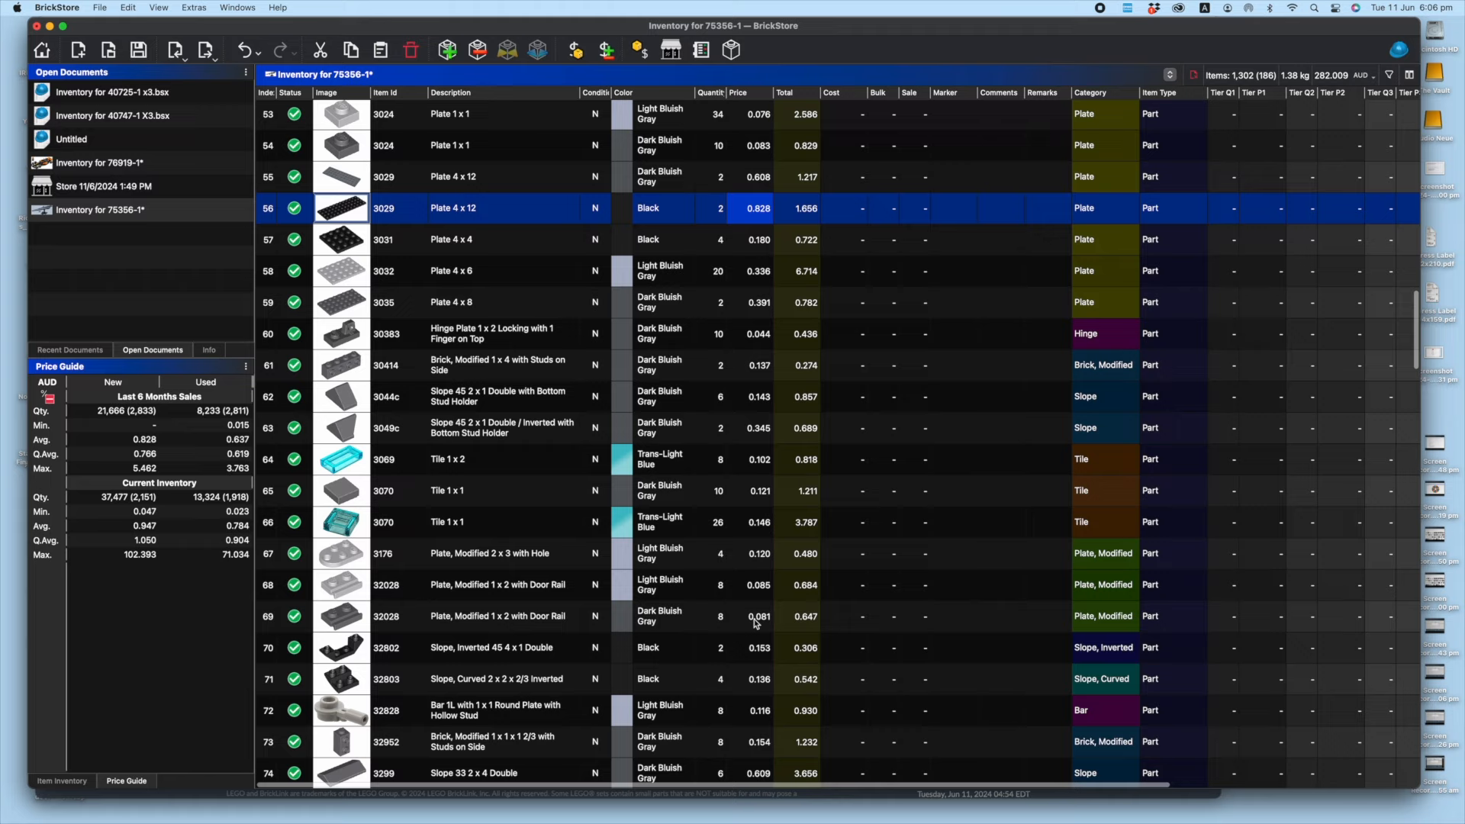
{"action": "scroll", "scroll_direction": "down", "scroll_amount": 3}
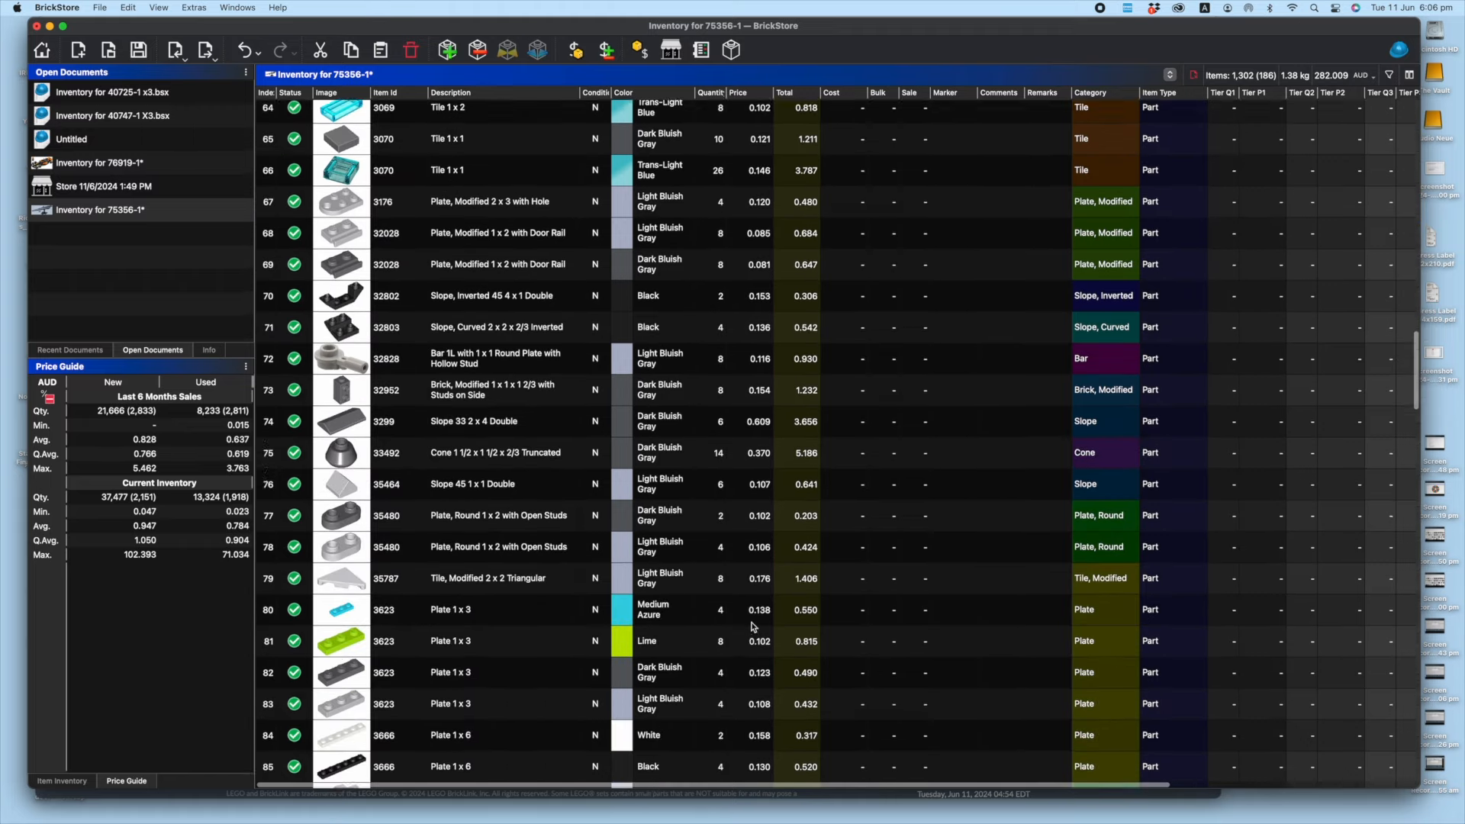
{"action": "scroll", "scroll_direction": "down", "scroll_amount": 3}
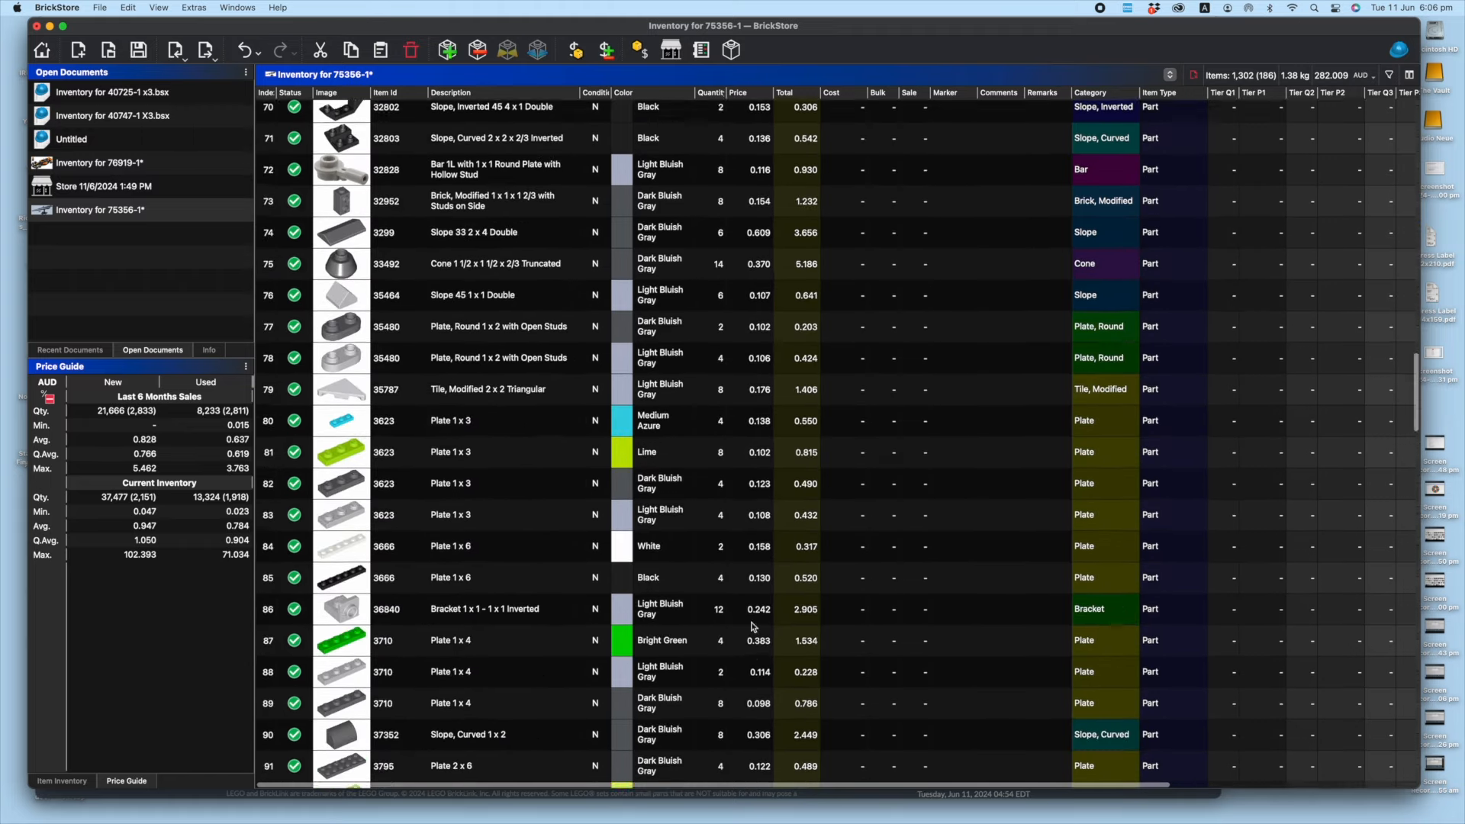
{"action": "scroll", "scroll_direction": "down", "scroll_amount": 3}
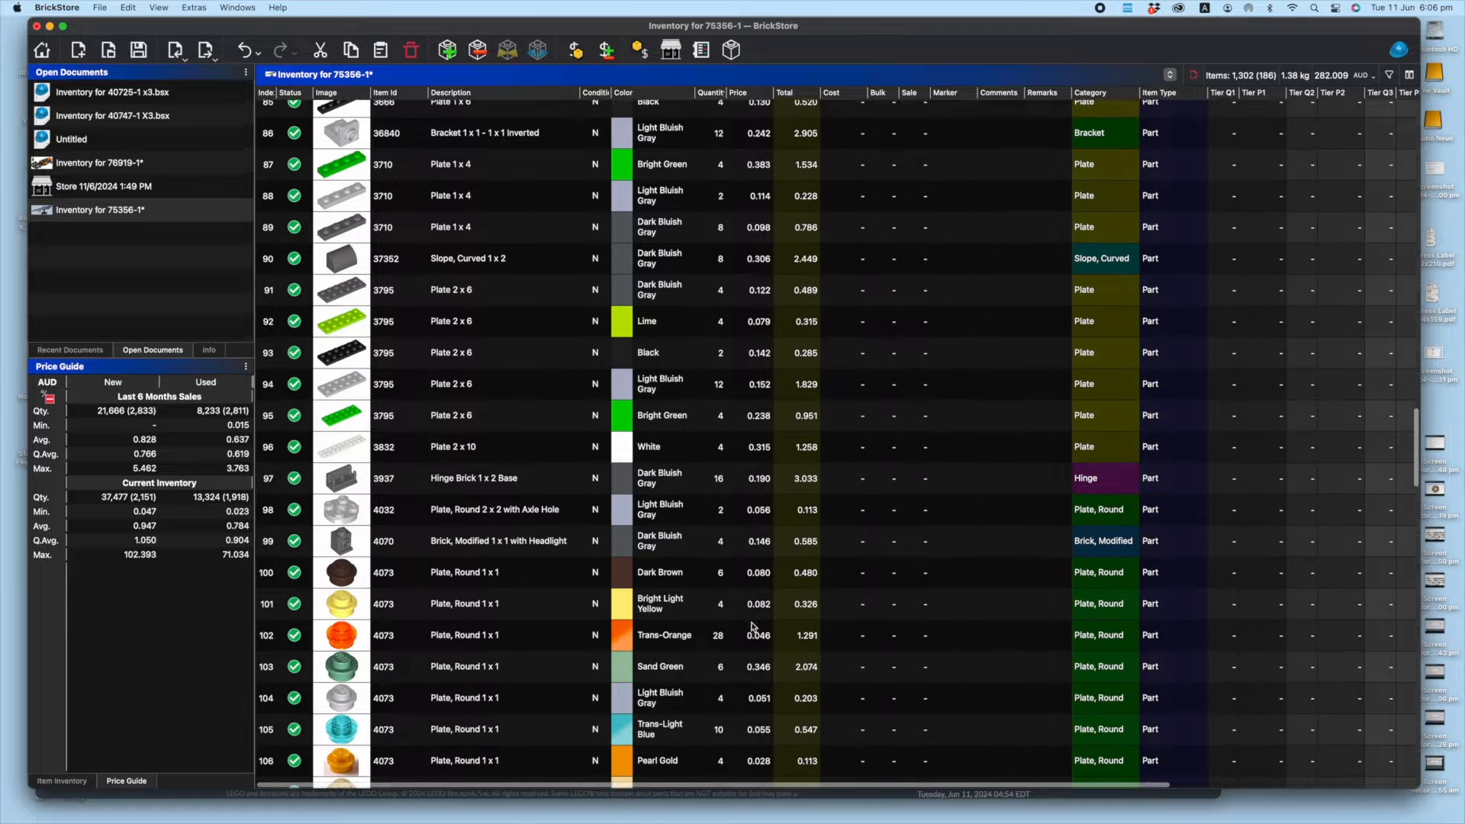
{"action": "scroll", "scroll_direction": "down", "scroll_amount": 3}
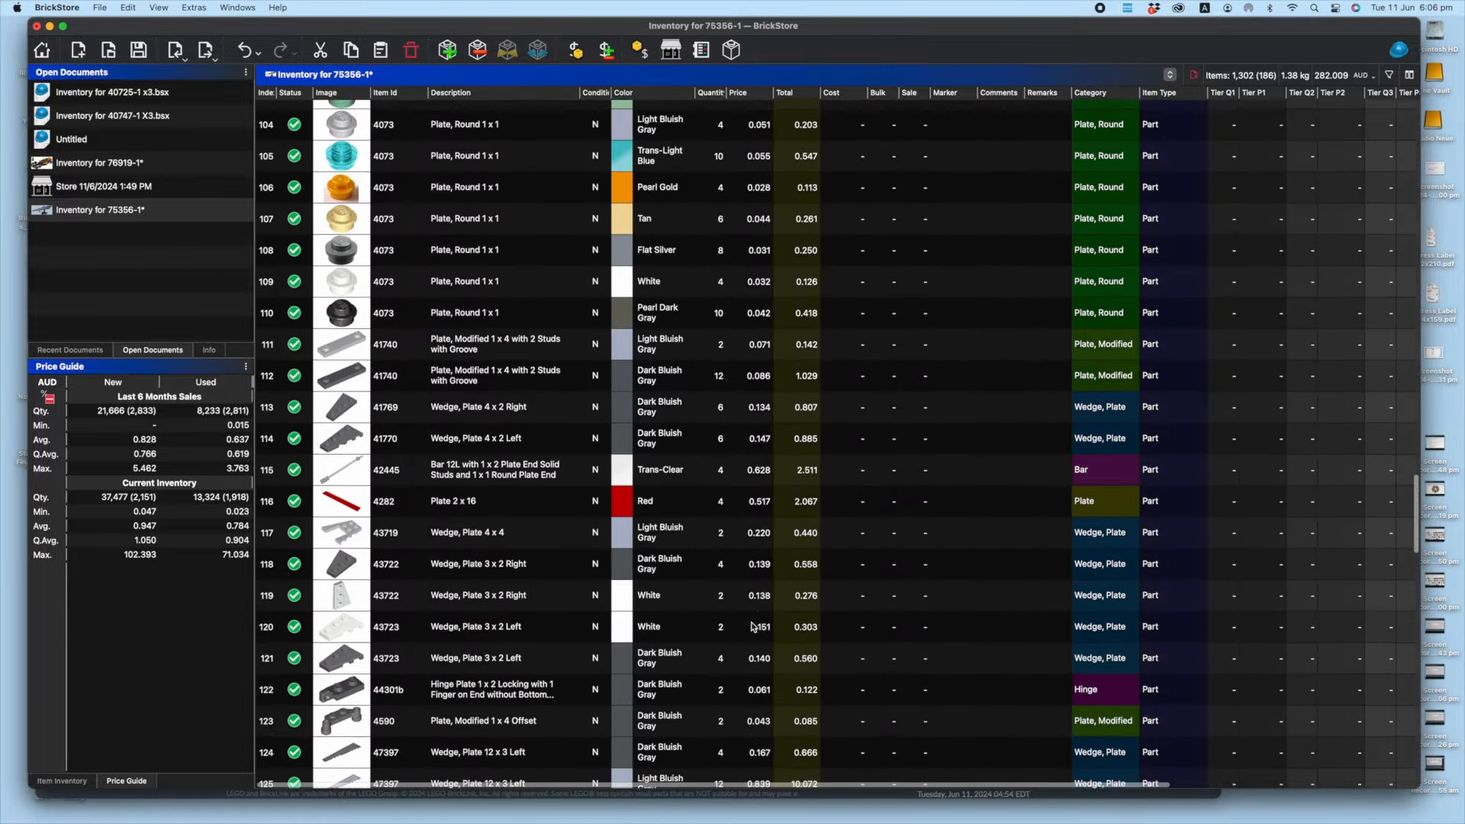
{"action": "scroll", "scroll_direction": "down", "scroll_amount": 3}
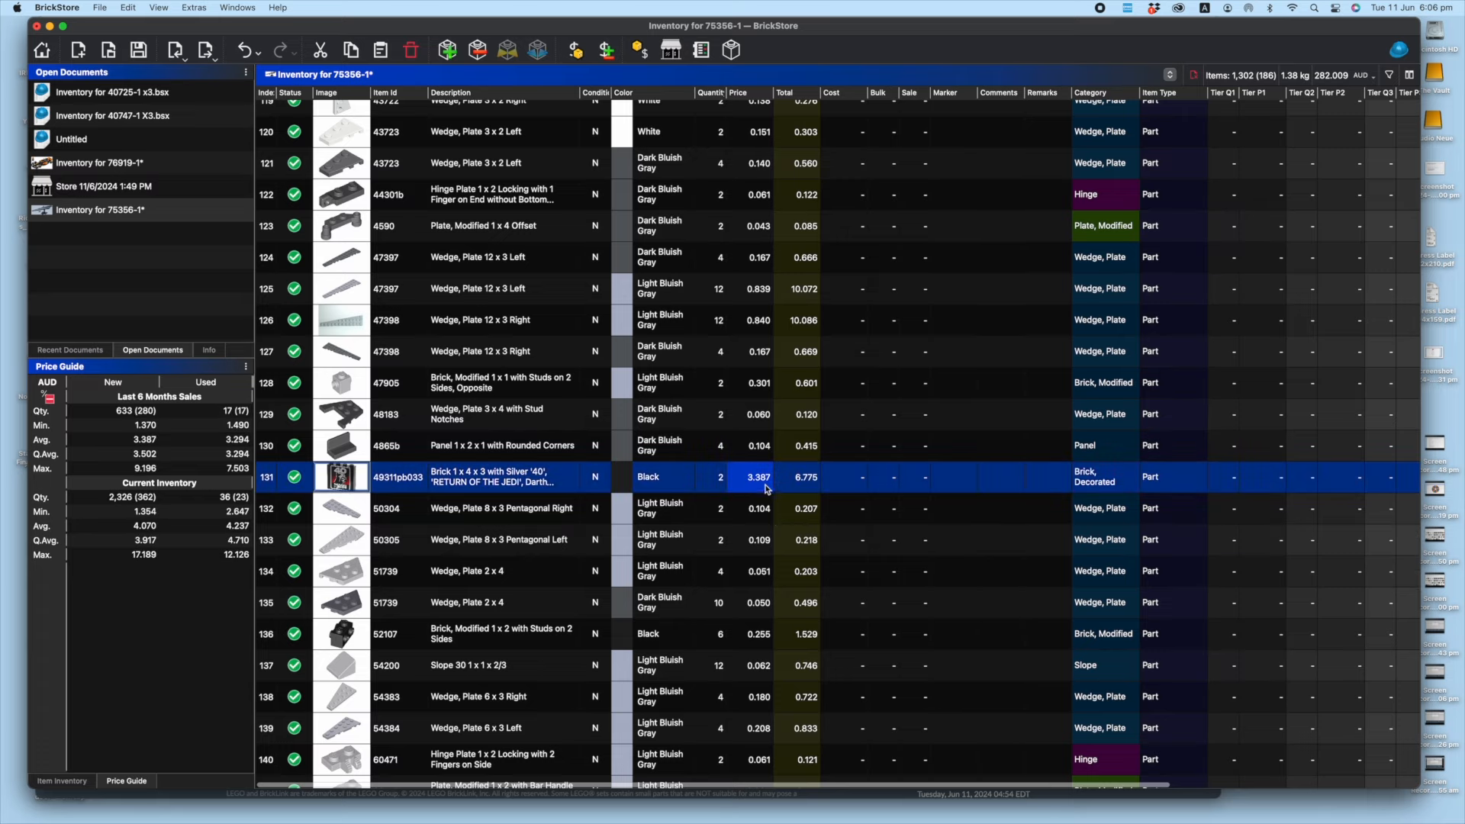
{"action": "scroll", "scroll_direction": "down", "scroll_amount": 3}
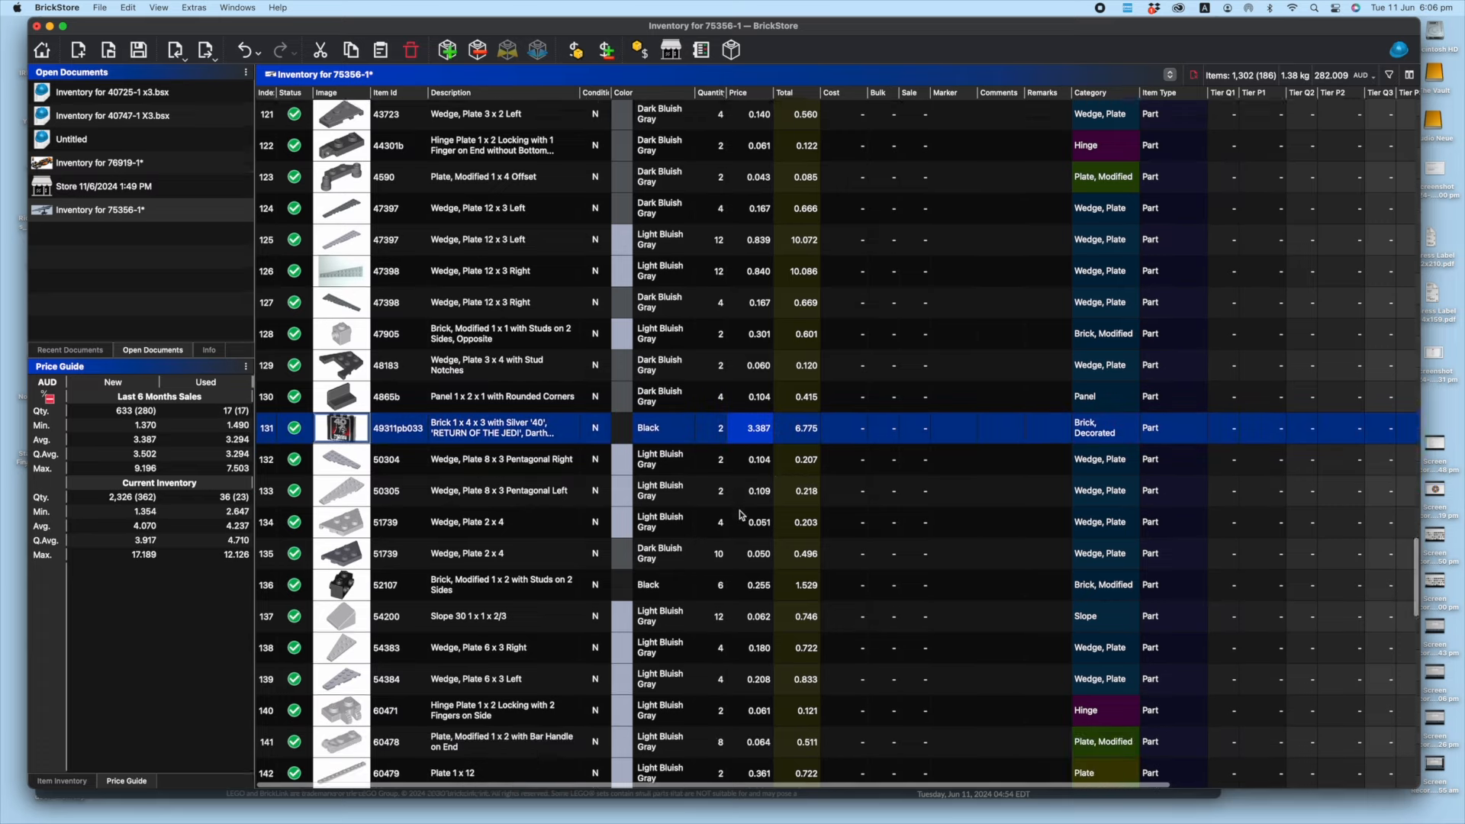
{"action": "scroll", "scroll_direction": "down", "scroll_amount": 3}
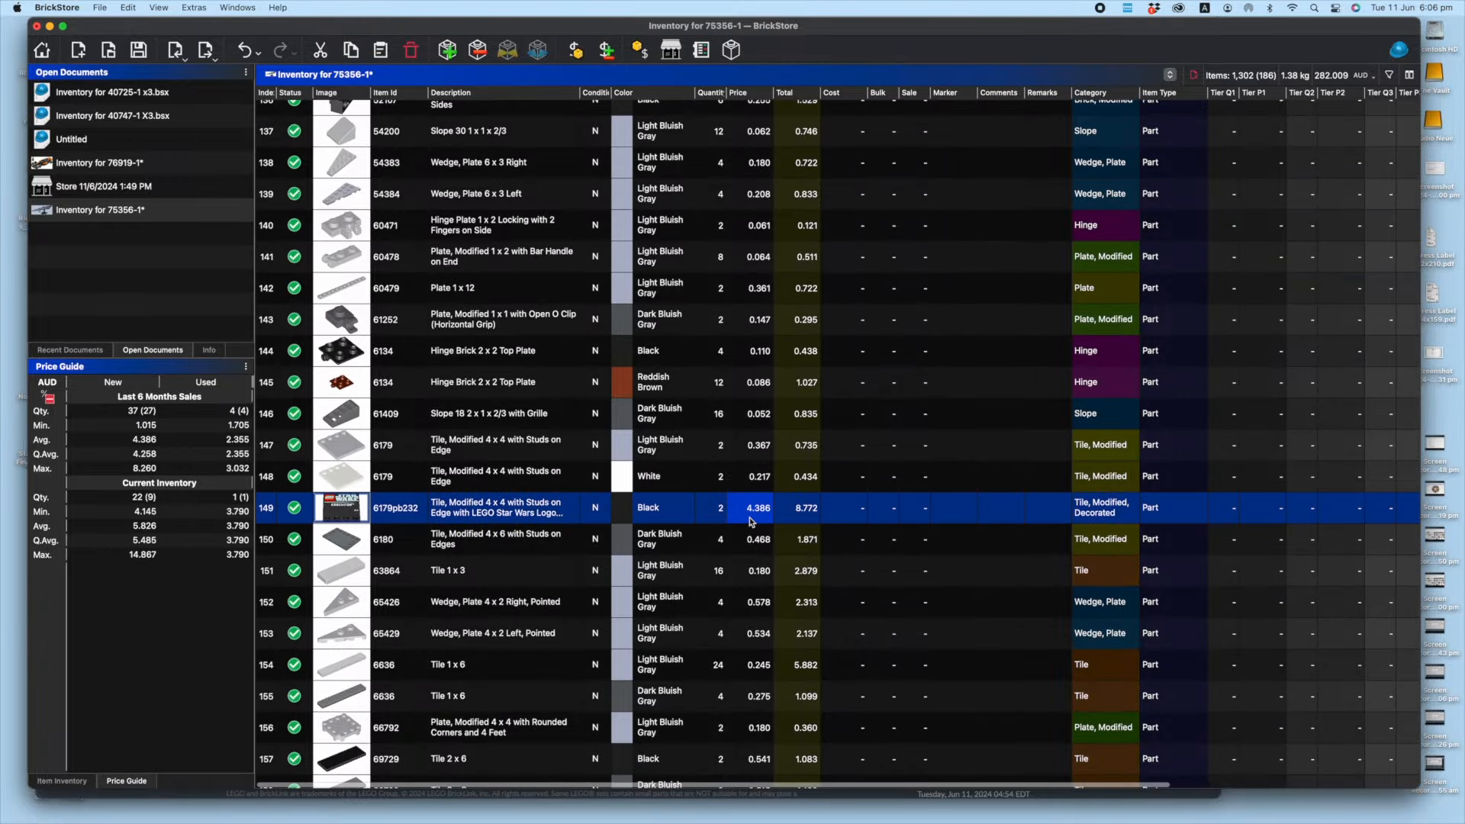
{"action": "scroll", "scroll_direction": "down", "scroll_amount": 3}
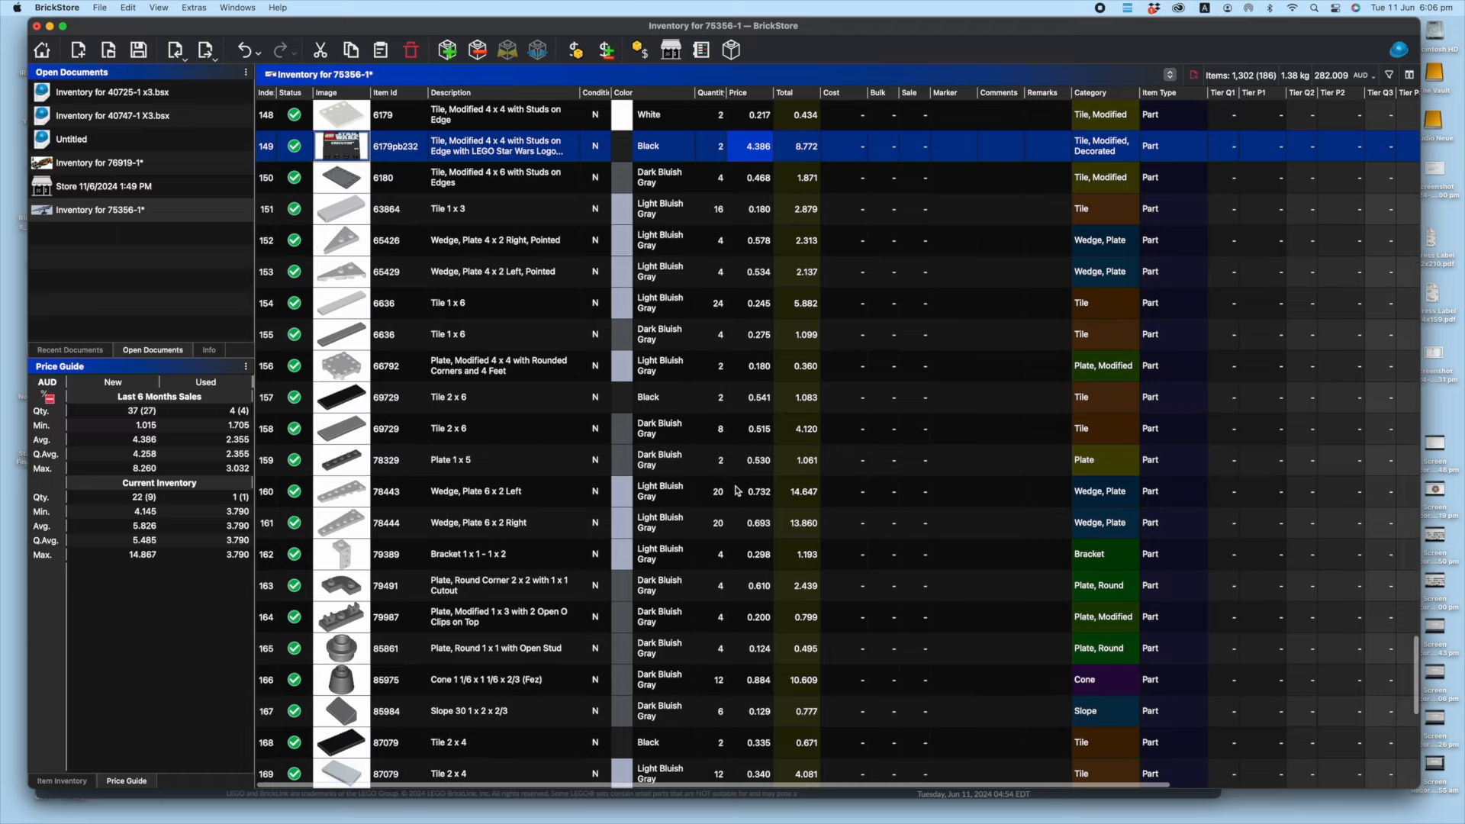
{"action": "scroll", "scroll_direction": "down", "scroll_amount": 3}
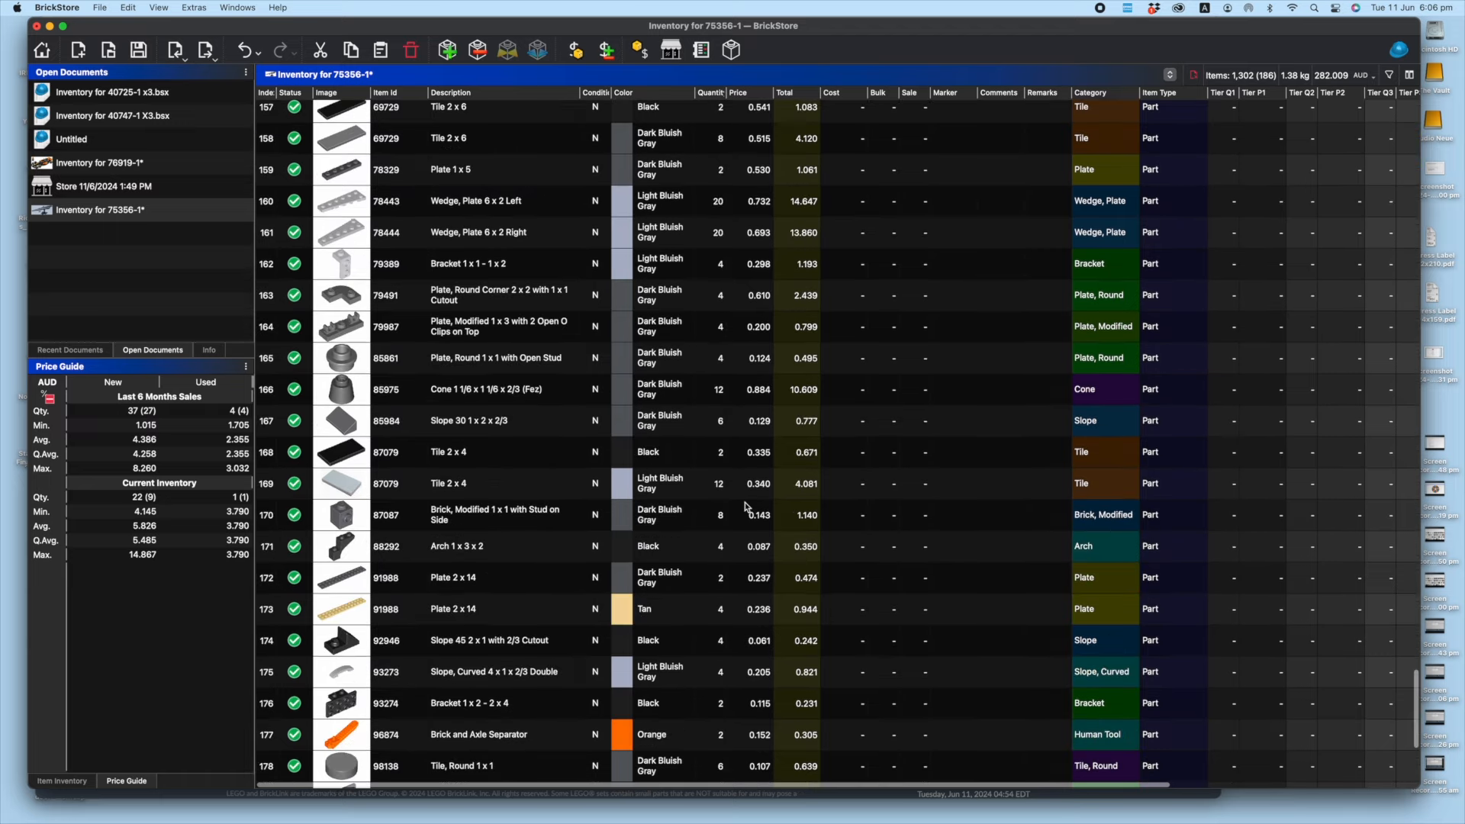
{"action": "scroll", "scroll_direction": "up", "scroll_amount": 3}
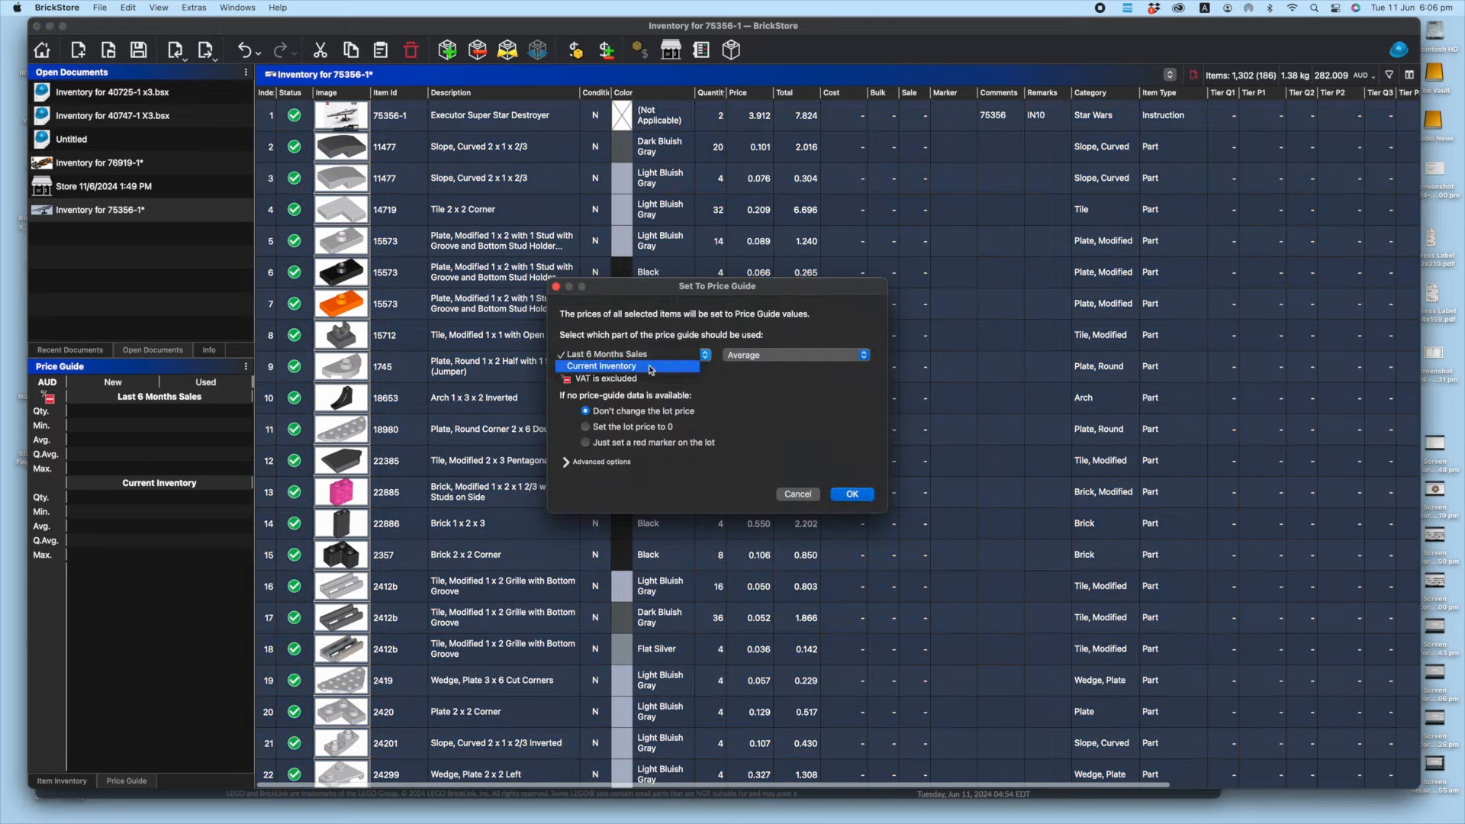
Apply Current Inventory average prices to all lots and dismiss the prices-updated confirmation
{"action": "left_click", "coordinate": [850, 493]}
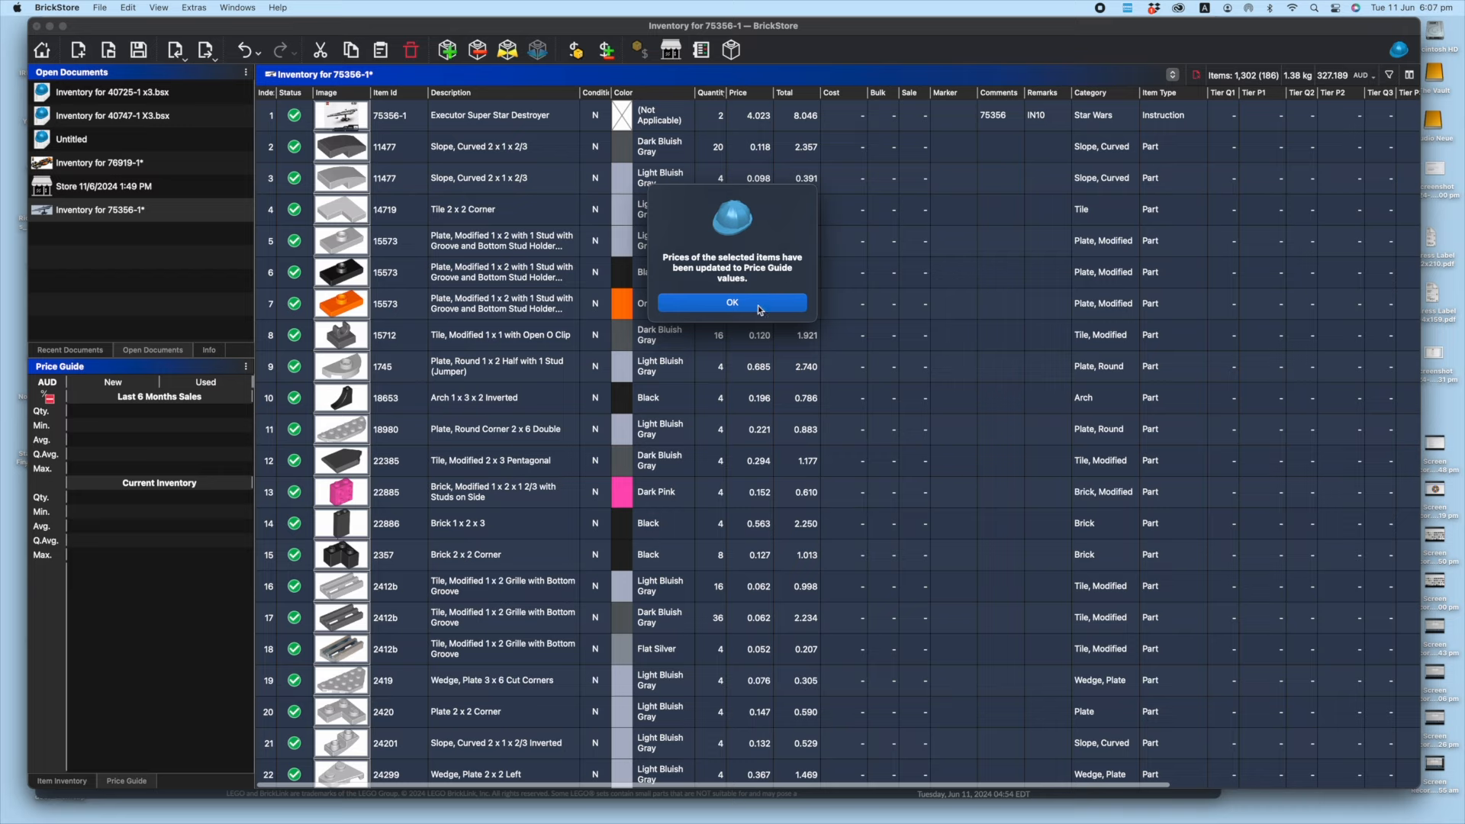
{"action": "left_click", "coordinate": [732, 302]}
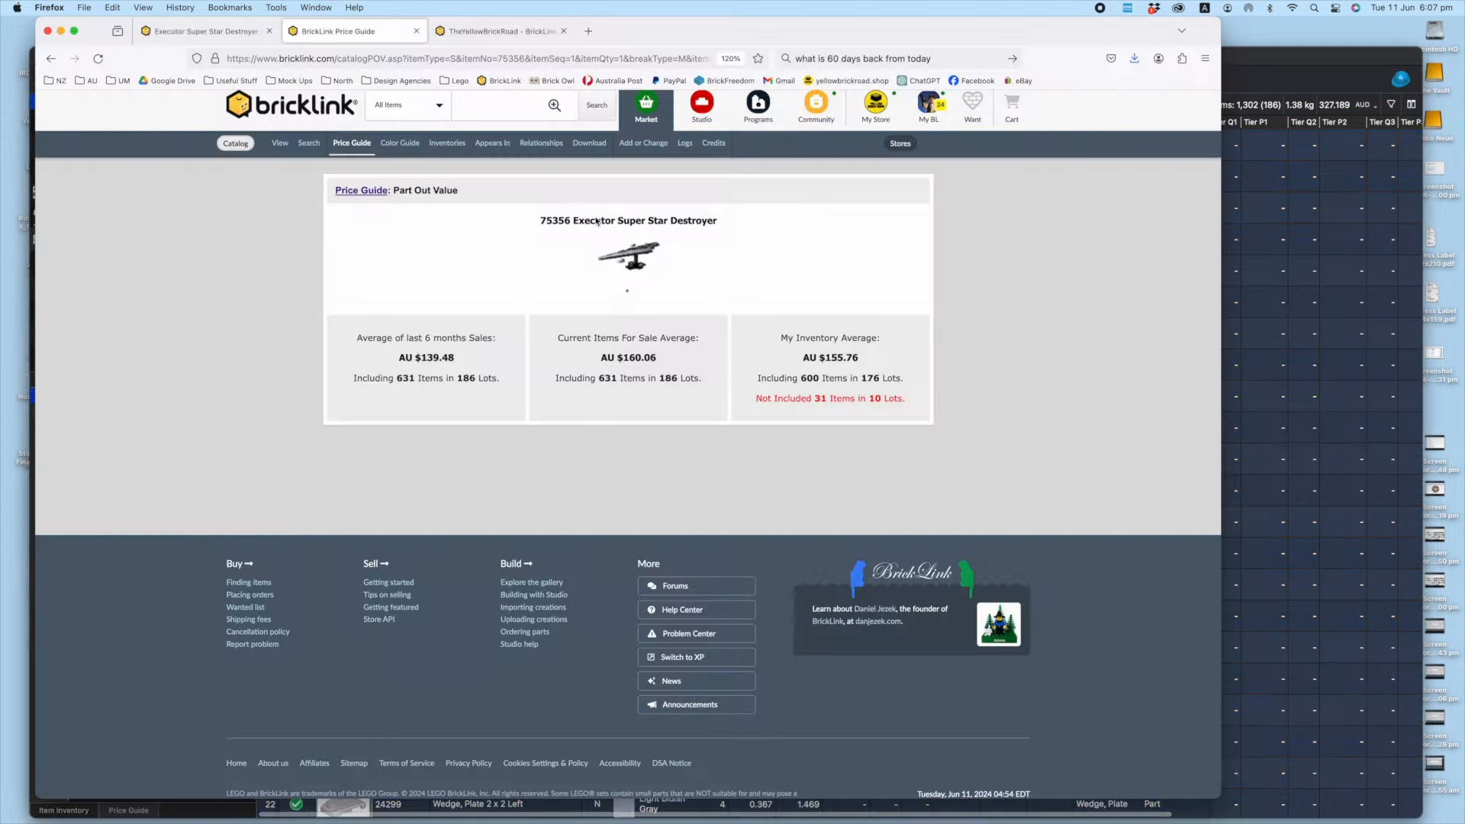
{"action": "mouse_move", "coordinate": [634, 359]}
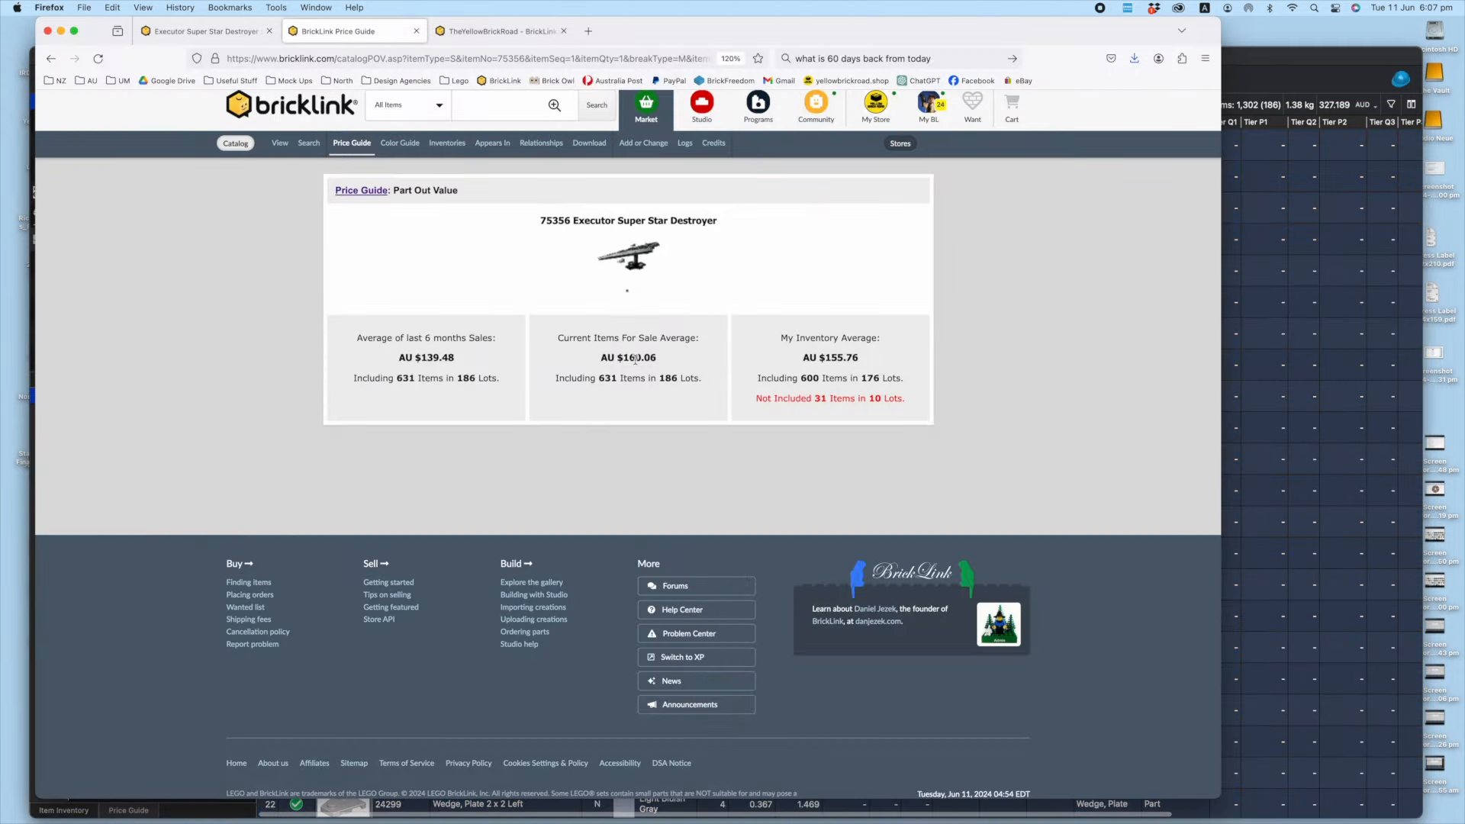
{"action": "mouse_move", "coordinate": [691, 369]}
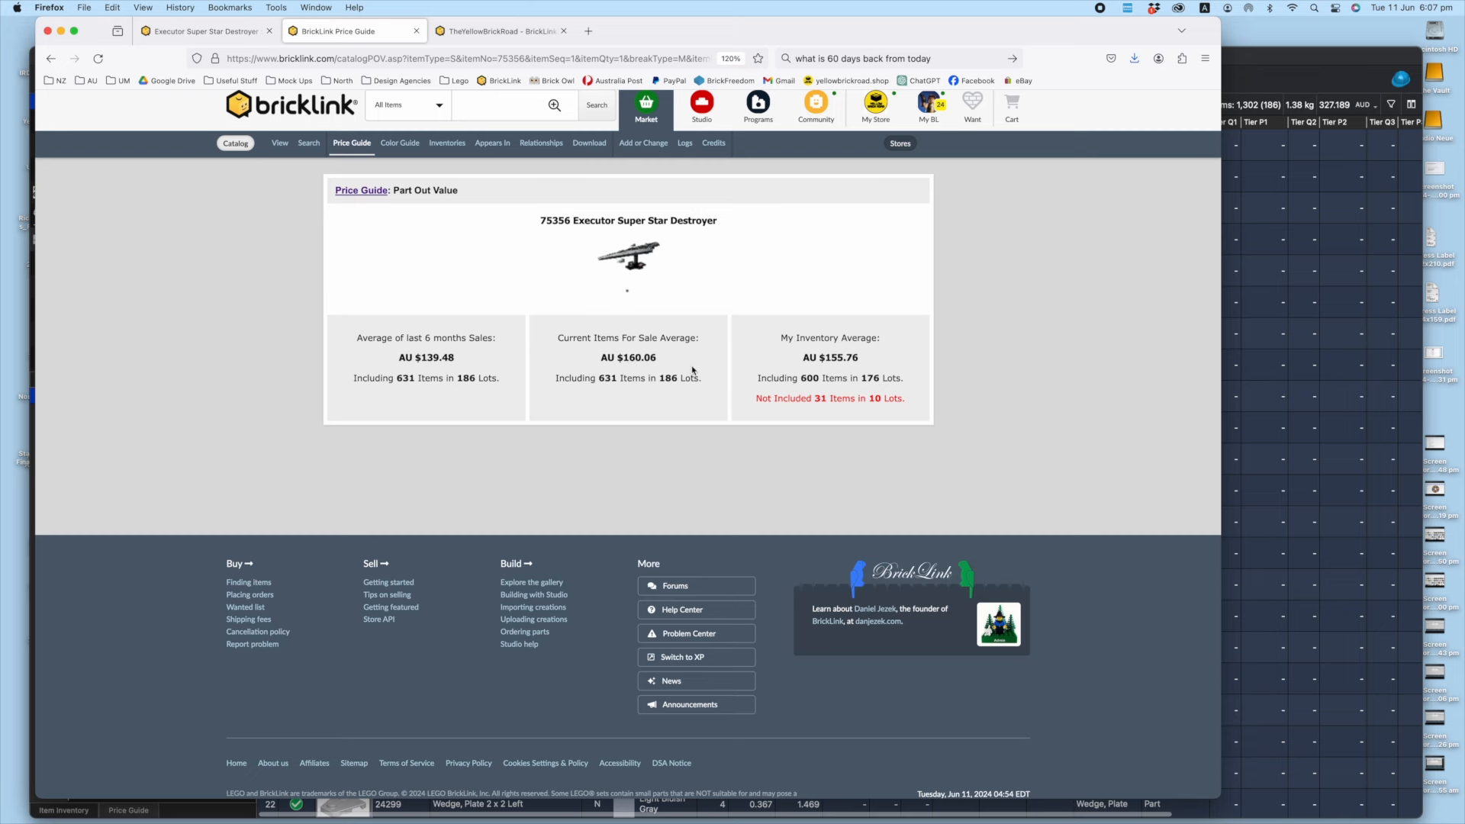
{"action": "mouse_move", "coordinate": [949, 276]}
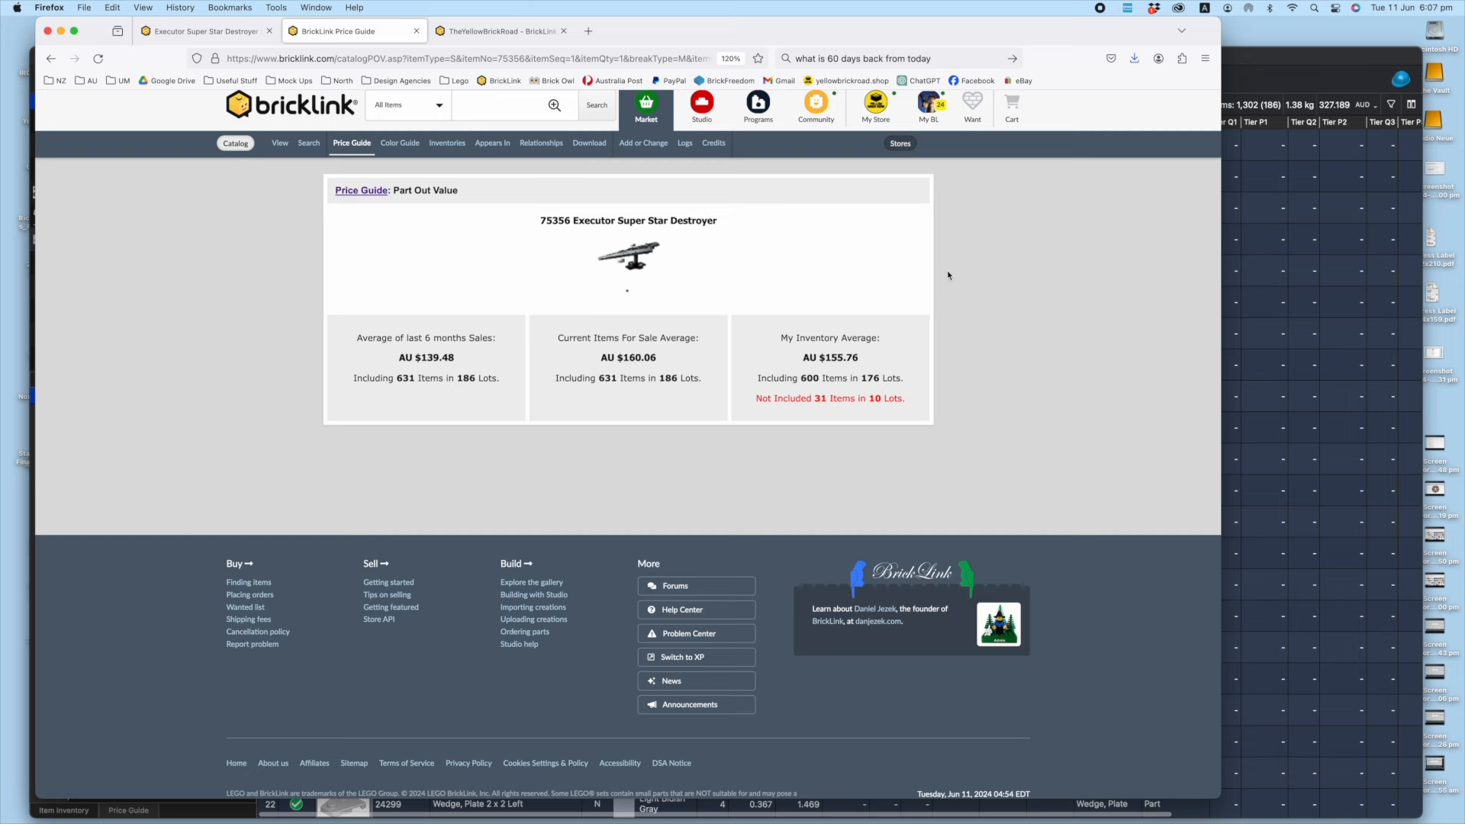
{"action": "mouse_move", "coordinate": [1265, 67]}
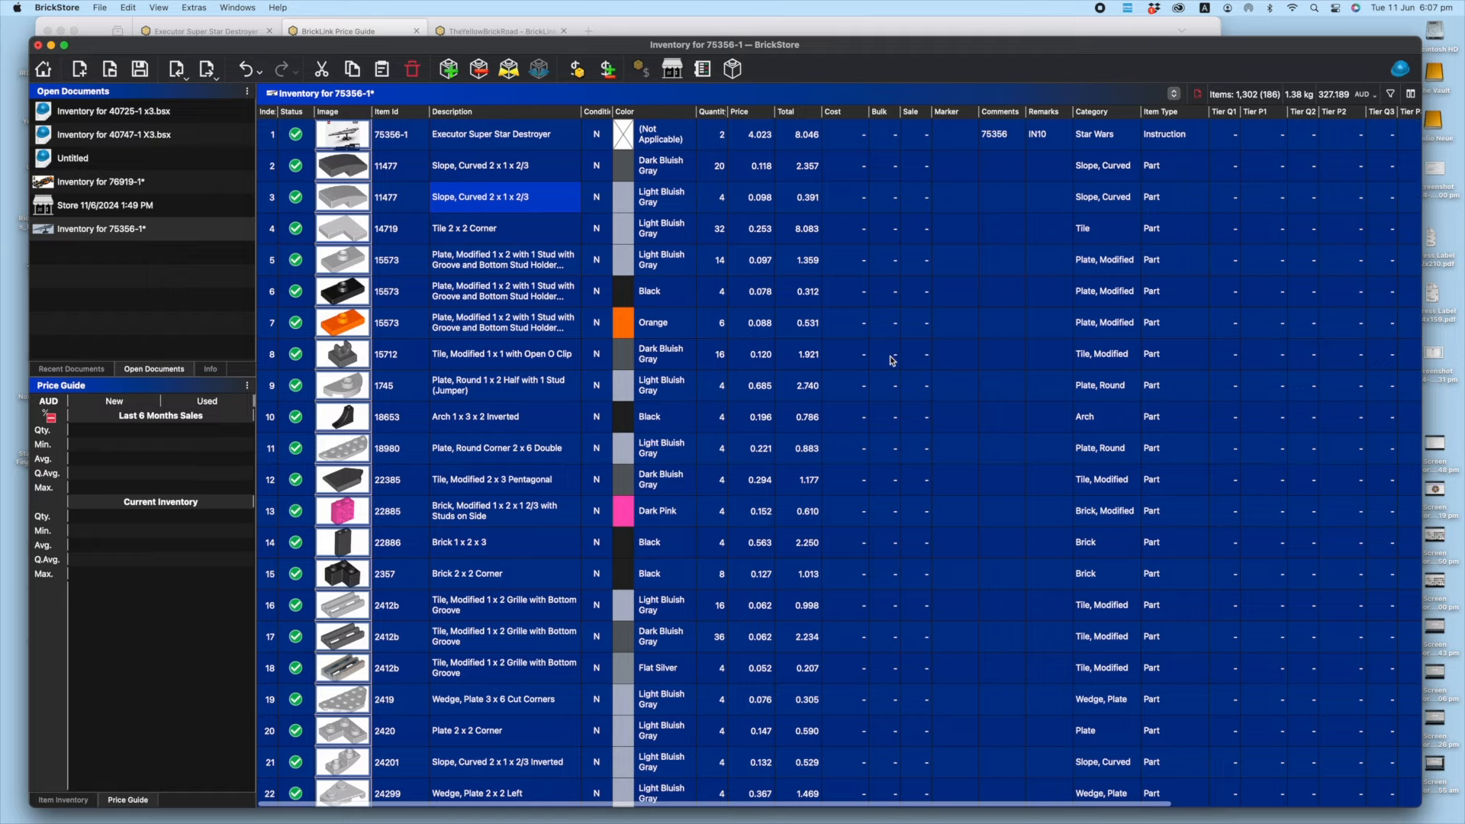
Scroll the 75356-1 inventory down to lot 186 and back to the top
{"action": "scroll", "scroll_direction": "down", "scroll_amount": 3}
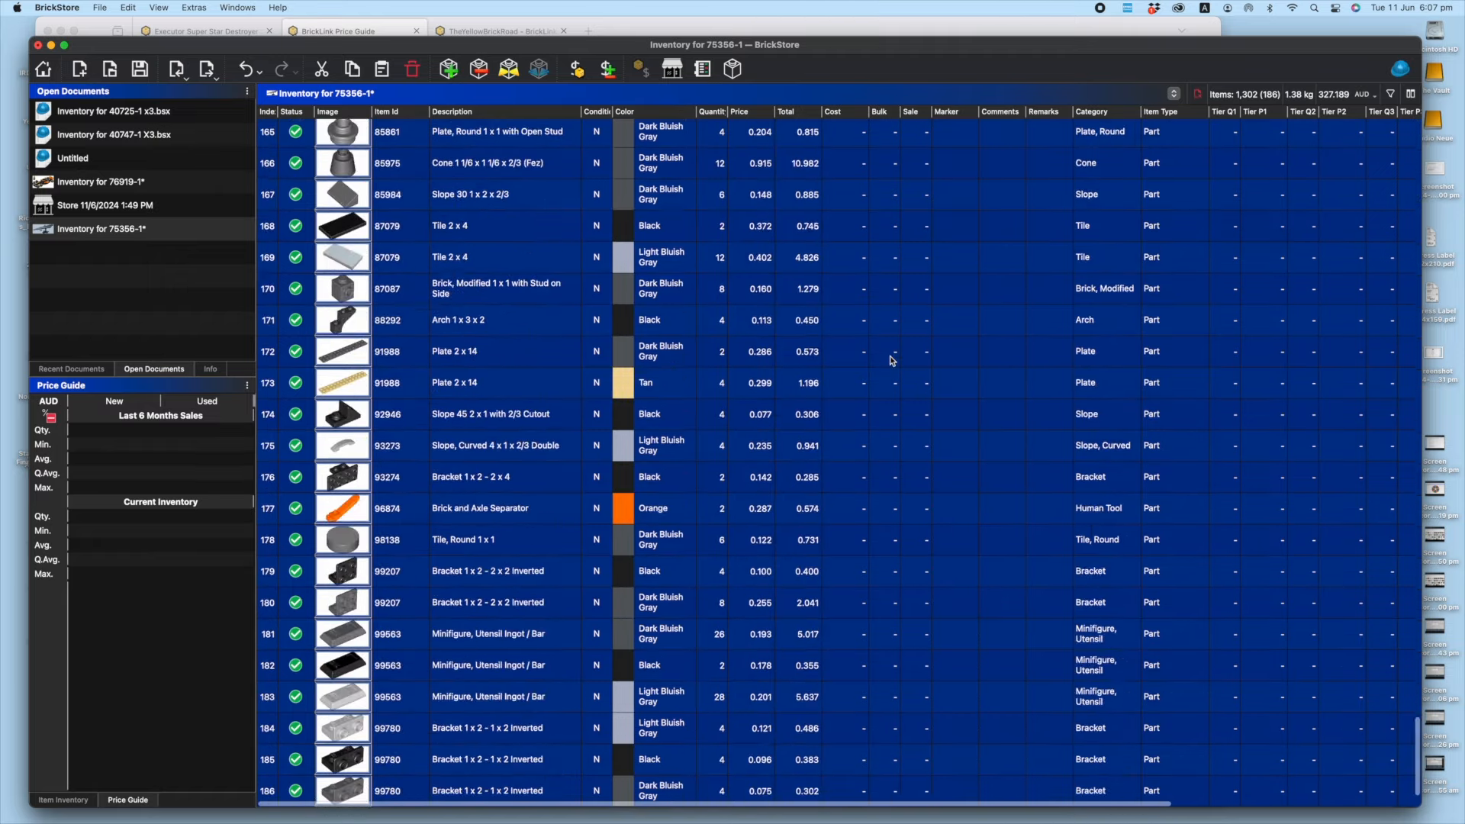
{"action": "scroll", "scroll_direction": "up", "scroll_amount": 3}
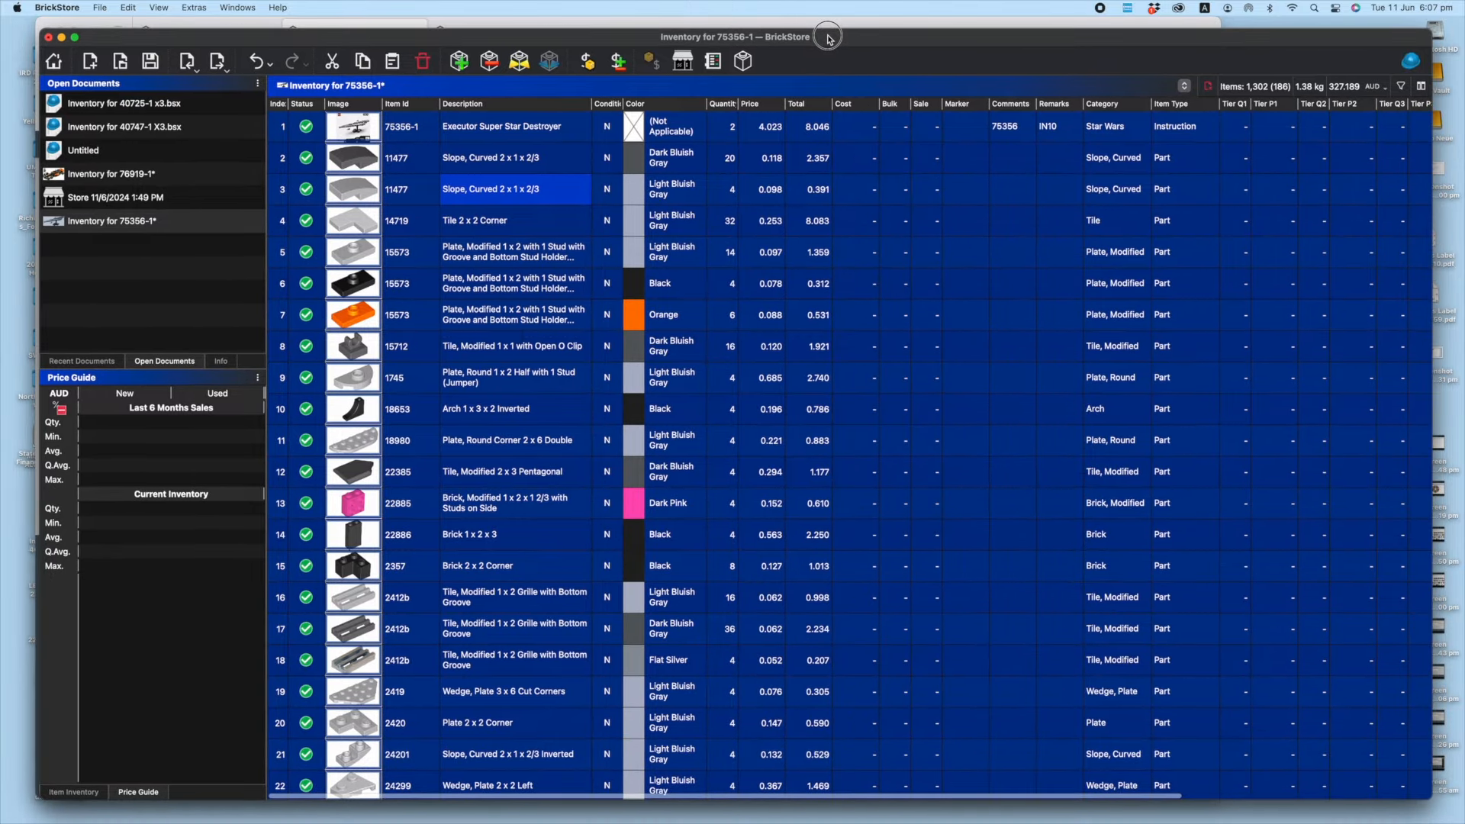
{"action": "mouse_move", "coordinate": [826, 39]}
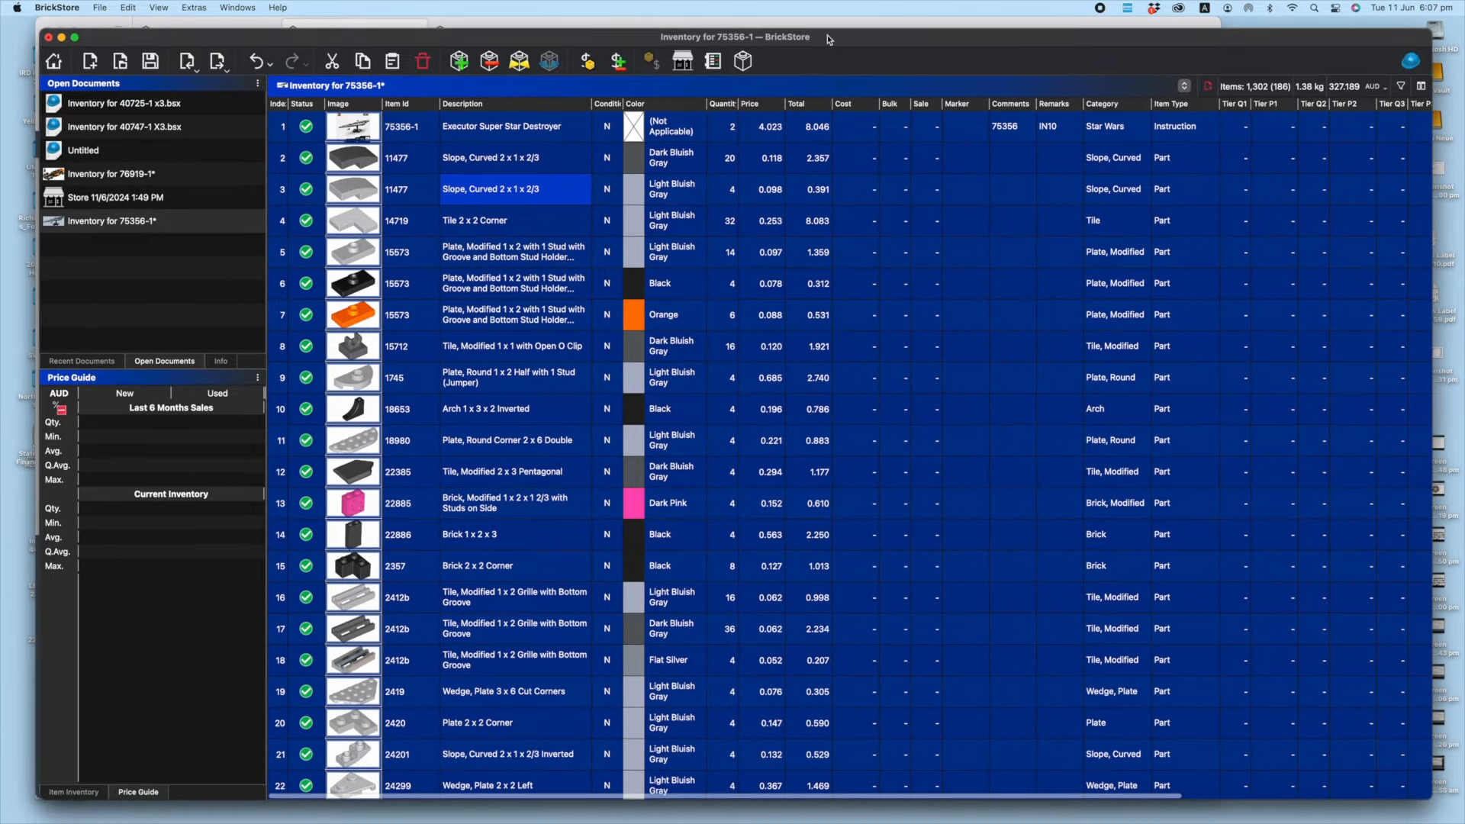
{"action": "mouse_move", "coordinate": [752, 233]}
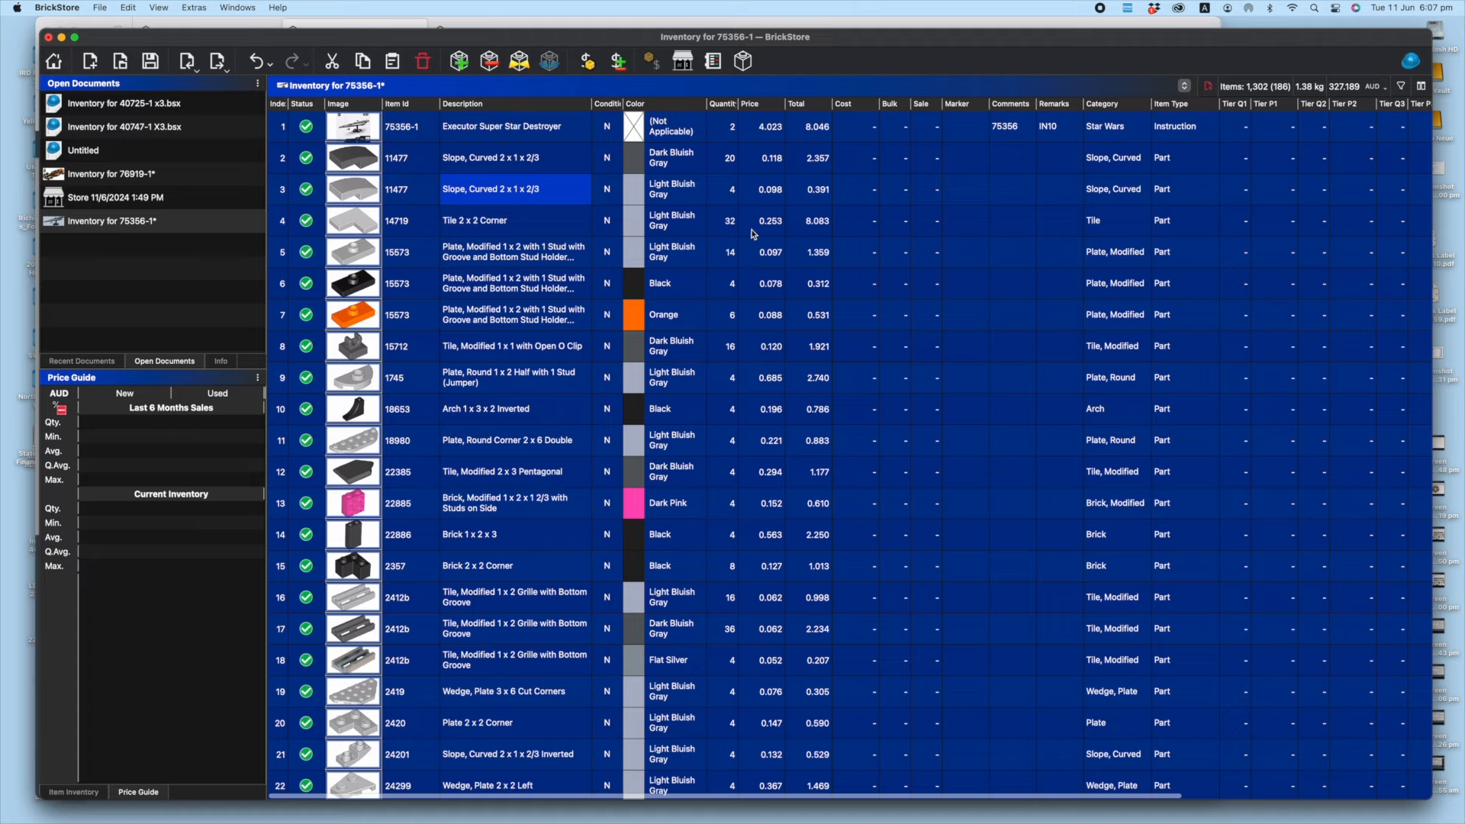